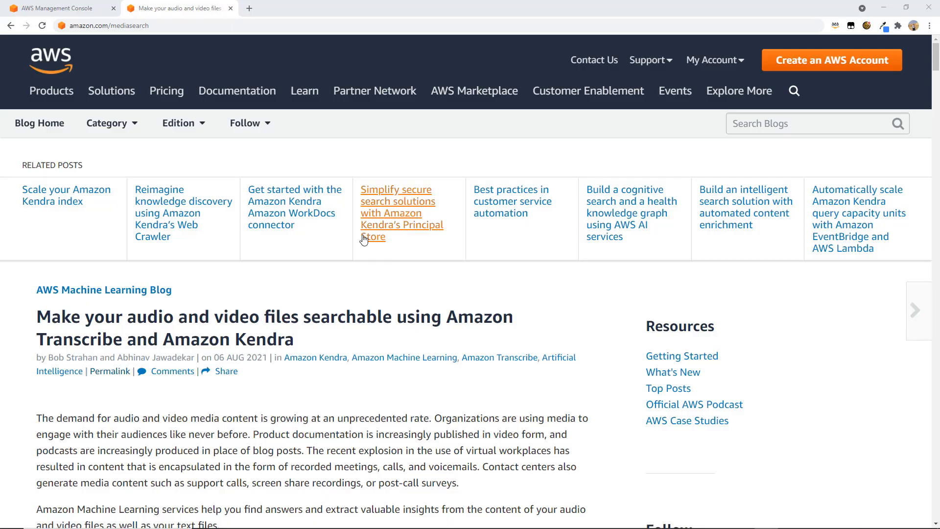
{"action": "mouse_move", "coordinate": [73, 26]}
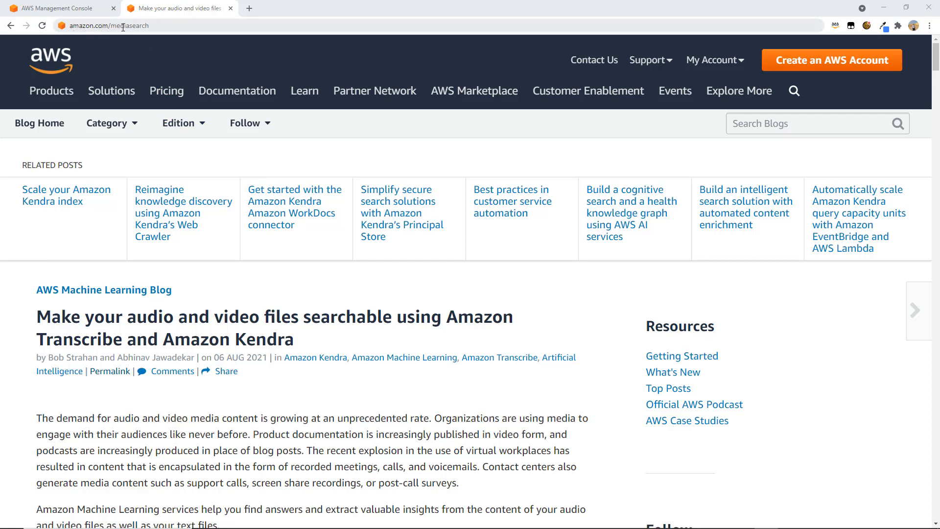
{"action": "mouse_move", "coordinate": [324, 360]}
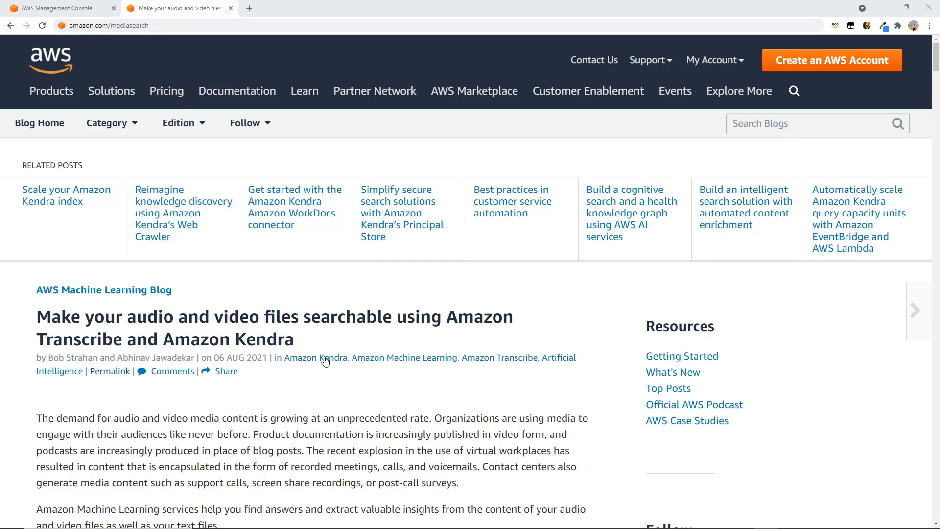
Step: Scroll the MediaSearch blog post down to the 'Deploy the indexer component' Launch Stack button
{"action": "scroll", "scroll_direction": "down", "scroll_amount": 3}
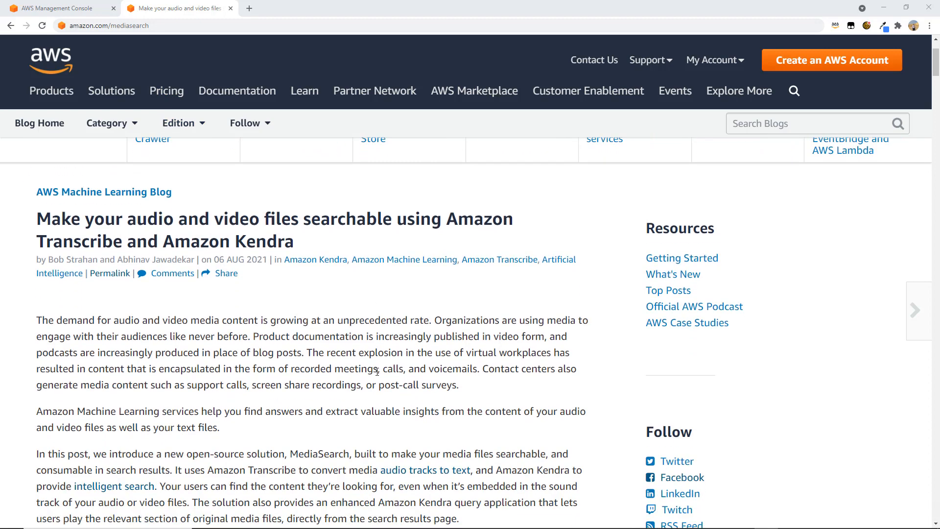
{"action": "scroll", "scroll_direction": "down", "scroll_amount": 3}
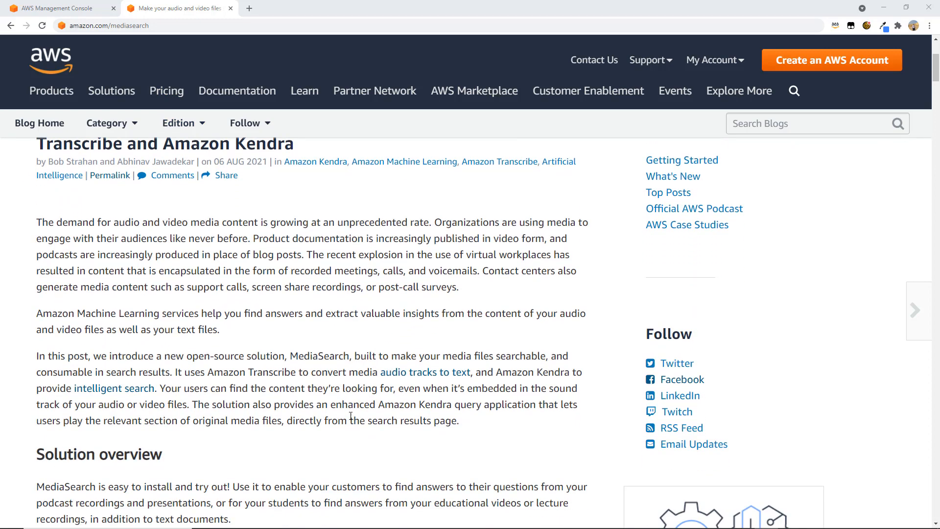
{"action": "scroll", "scroll_direction": "down", "scroll_amount": 3}
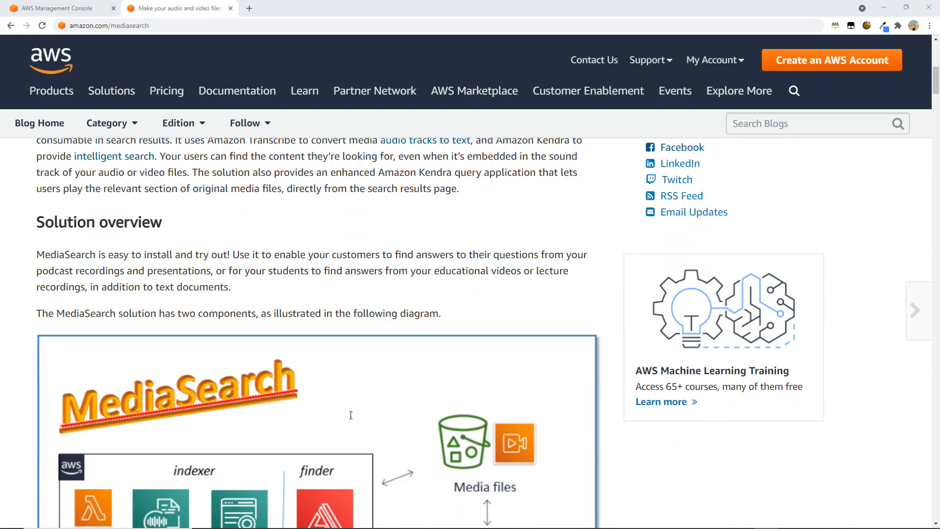
{"action": "scroll", "scroll_direction": "down", "scroll_amount": 3}
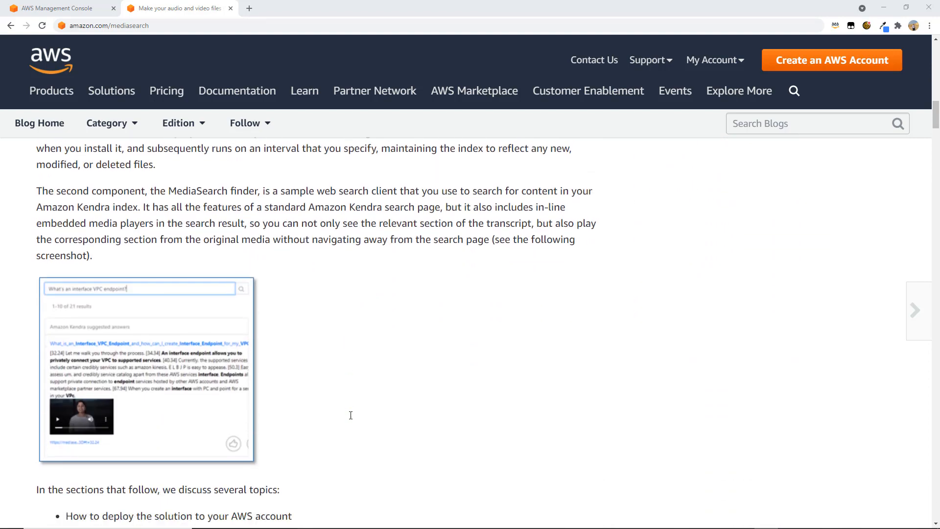
{"action": "scroll", "scroll_direction": "down", "scroll_amount": 3}
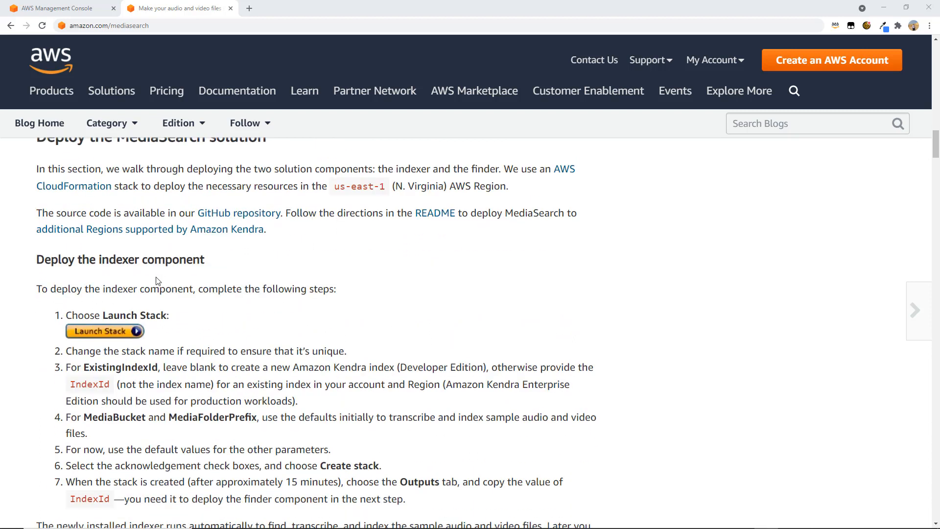
{"action": "mouse_move", "coordinate": [103, 265]}
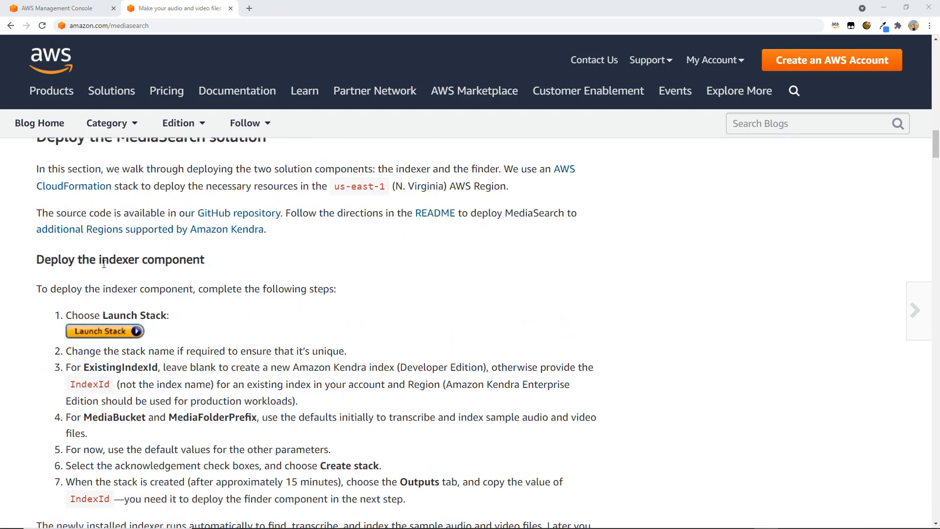
{"action": "mouse_move", "coordinate": [122, 275]}
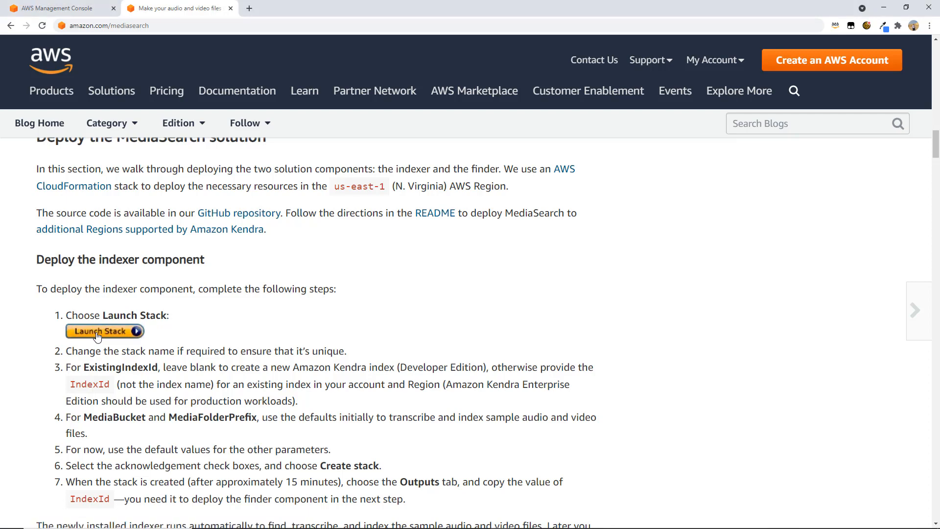
Step: Launch the indexer stack and review its stack name, index, media bucket and folder parameters
{"action": "left_click", "coordinate": [104, 331]}
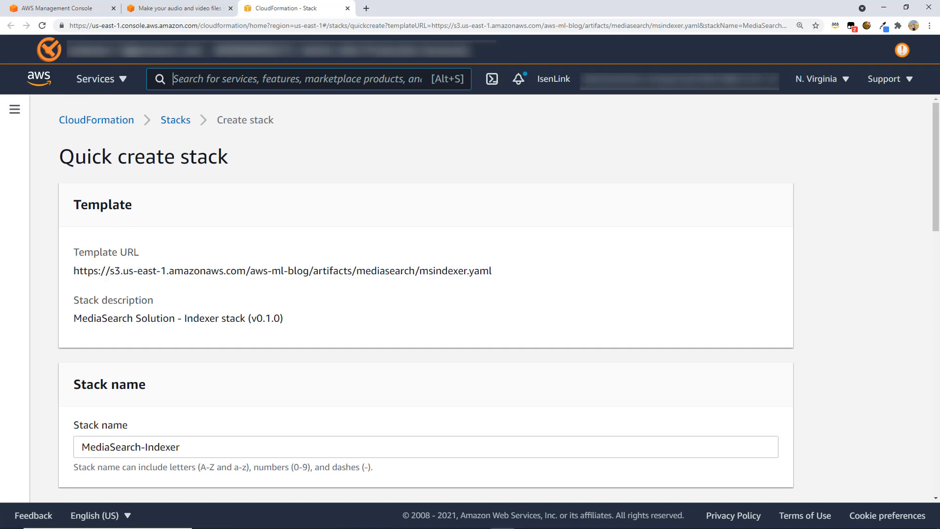
{"action": "scroll", "scroll_direction": "down", "scroll_amount": 3}
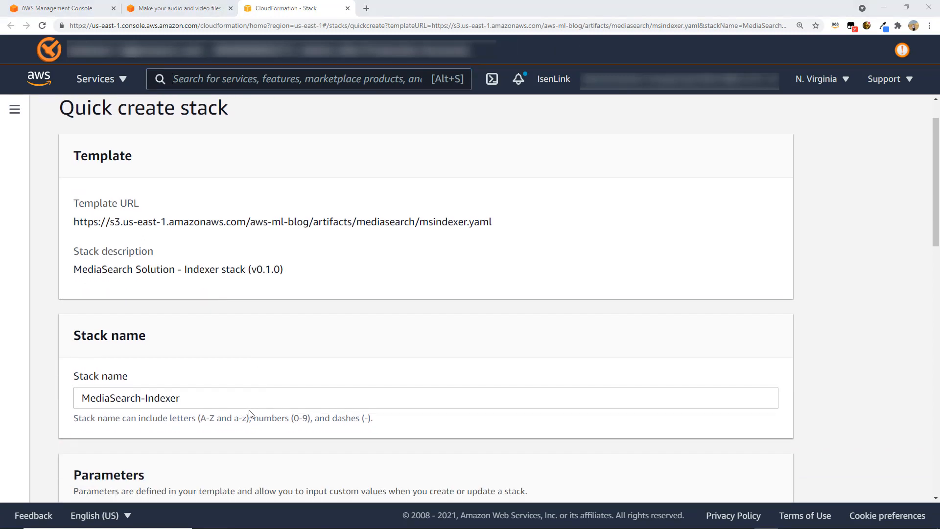
{"action": "scroll", "scroll_direction": "down", "scroll_amount": 3}
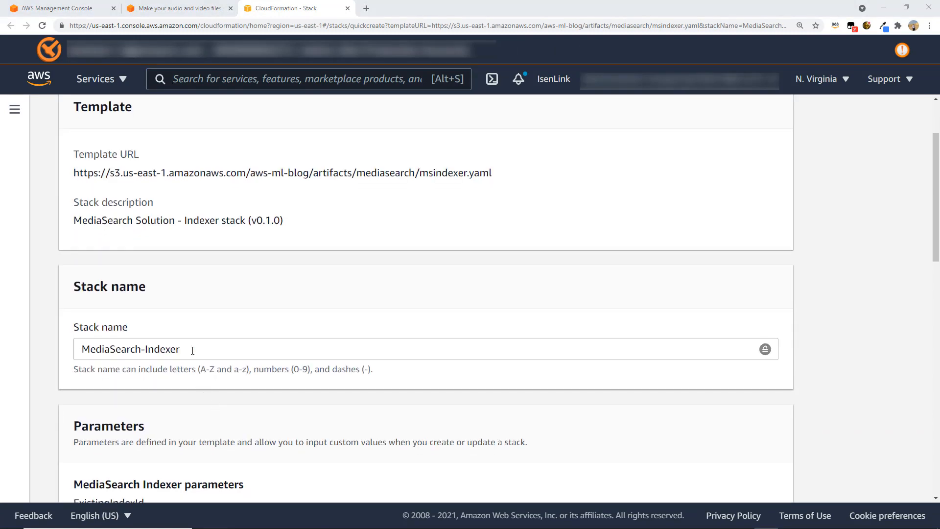
{"action": "scroll", "scroll_direction": "down", "scroll_amount": 3}
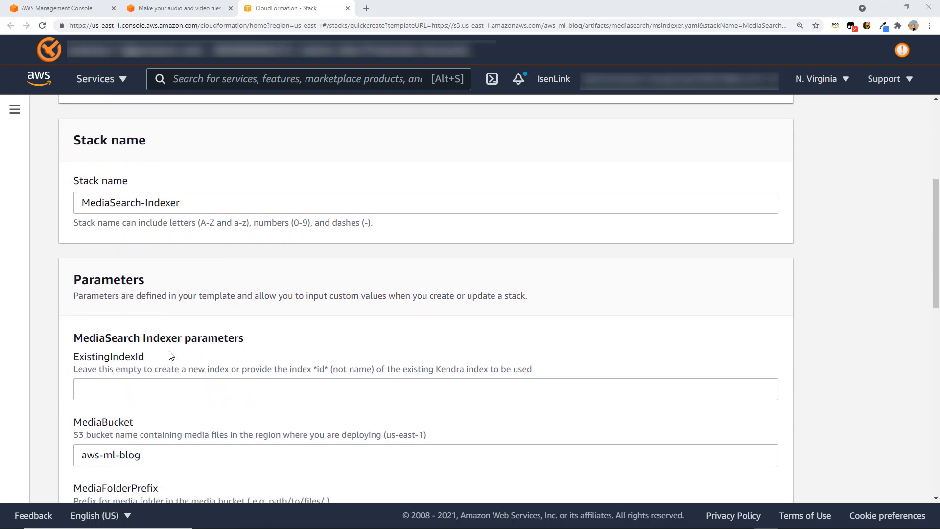
{"action": "left_click", "coordinate": [101, 390]}
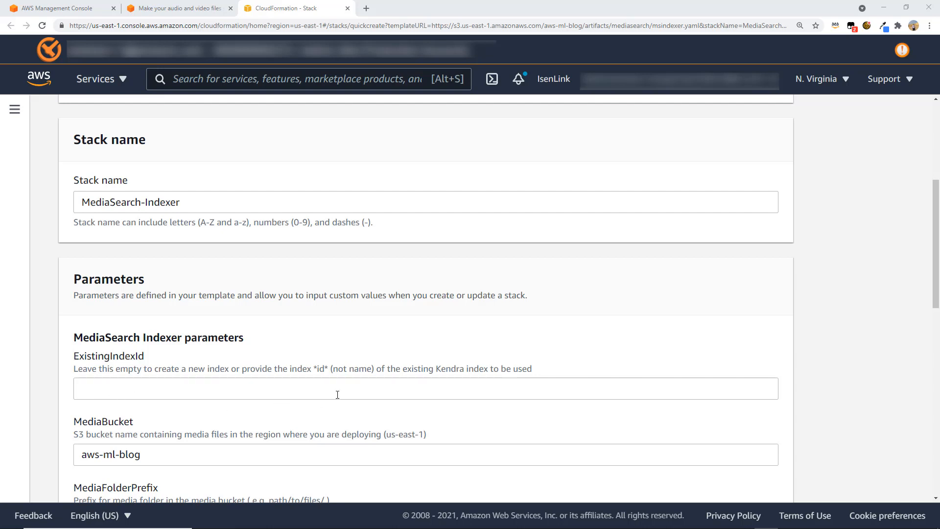
{"action": "mouse_move", "coordinate": [361, 391]}
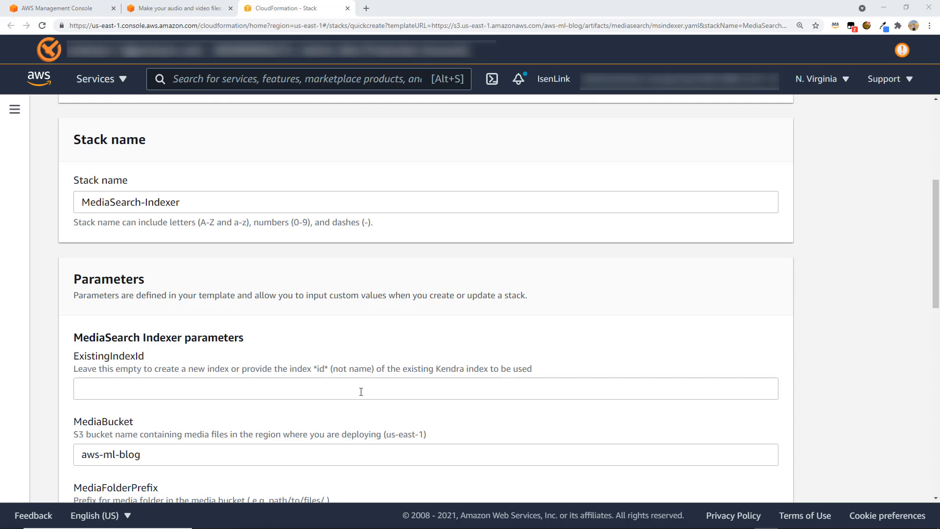
{"action": "scroll", "scroll_direction": "down", "scroll_amount": 3}
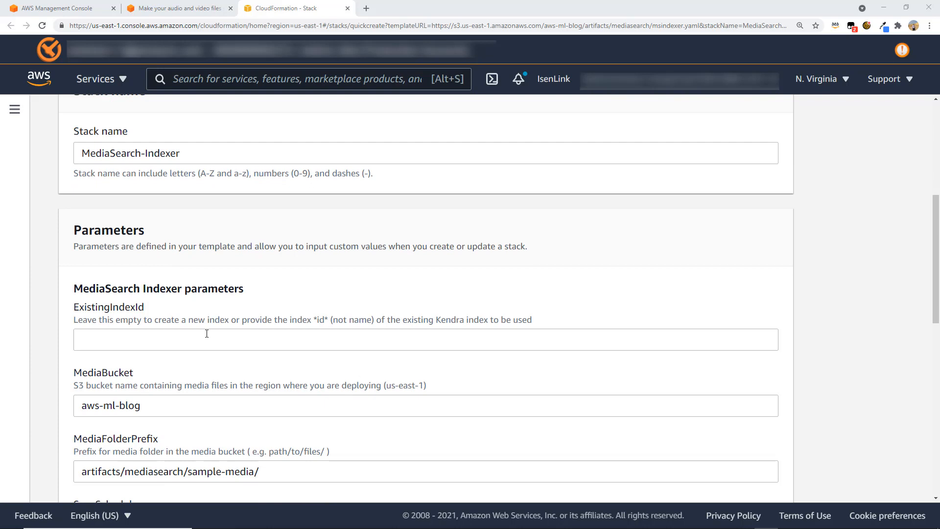
{"action": "mouse_move", "coordinate": [372, 346]}
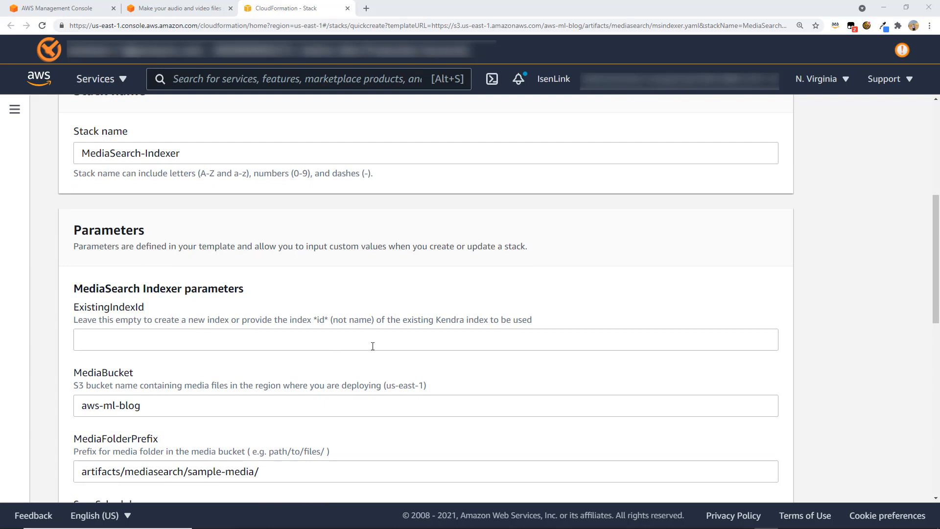
{"action": "scroll", "scroll_direction": "down", "scroll_amount": 3}
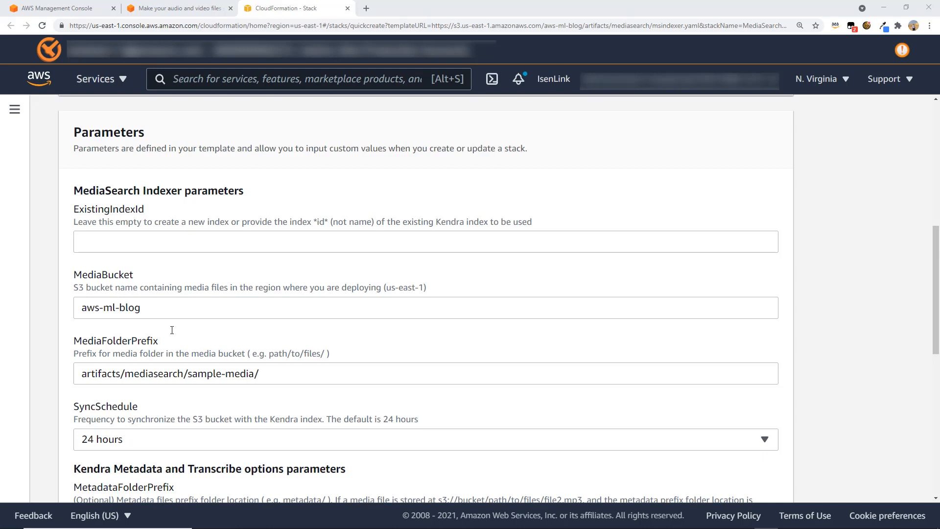
{"action": "mouse_move", "coordinate": [170, 310]}
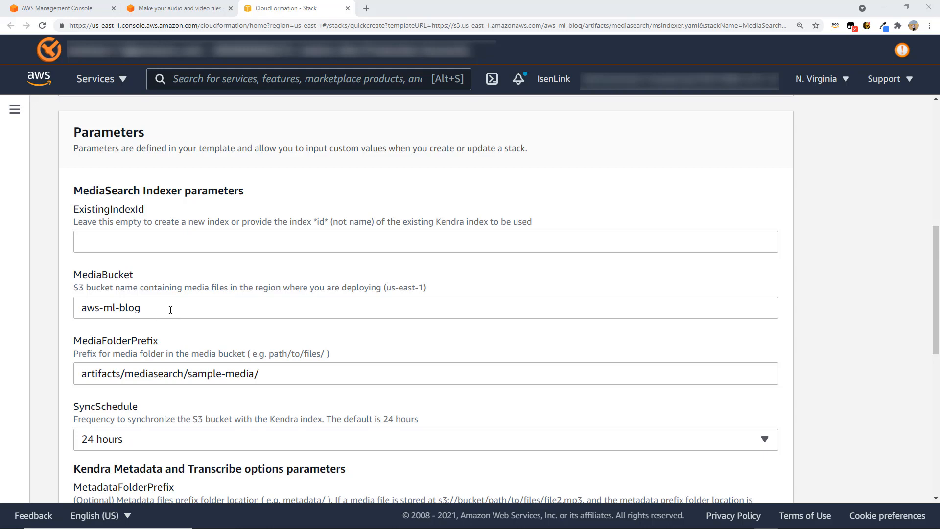
{"action": "mouse_move", "coordinate": [158, 307]}
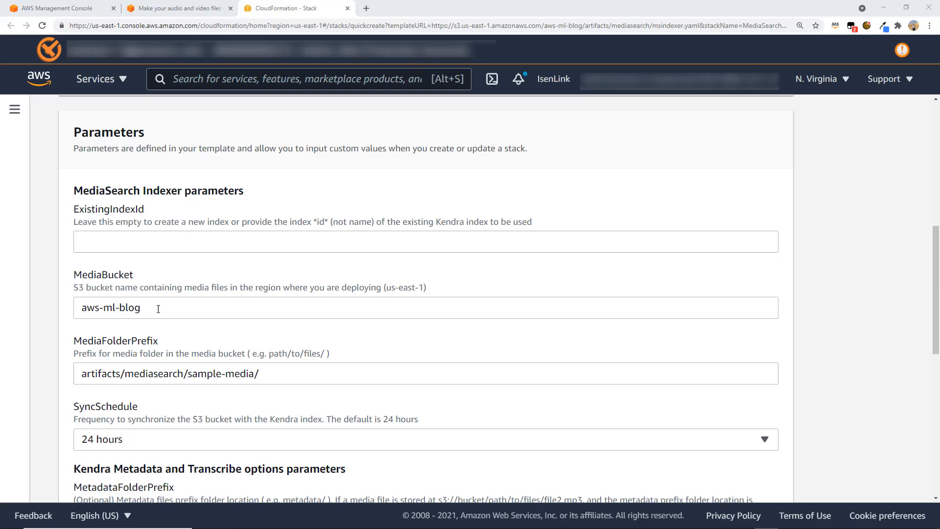
{"action": "mouse_move", "coordinate": [208, 354]}
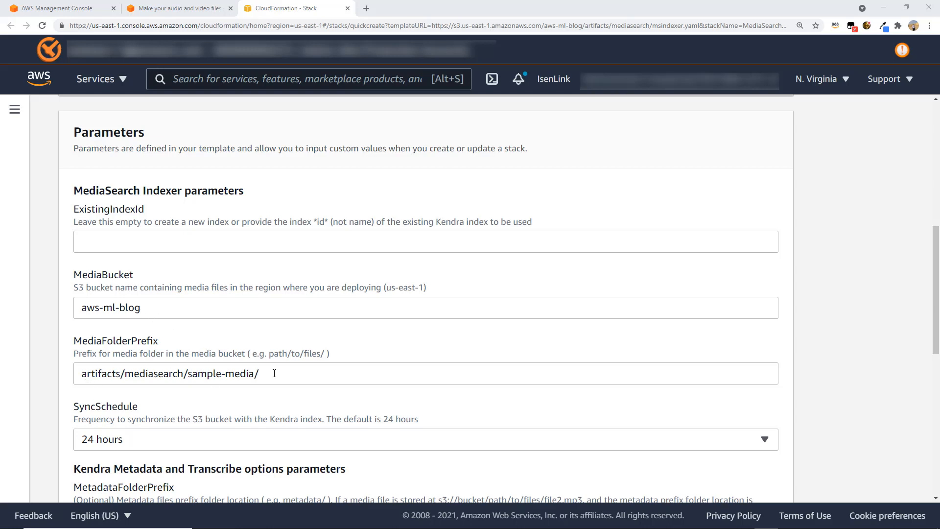
{"action": "scroll", "scroll_direction": "down", "scroll_amount": 3}
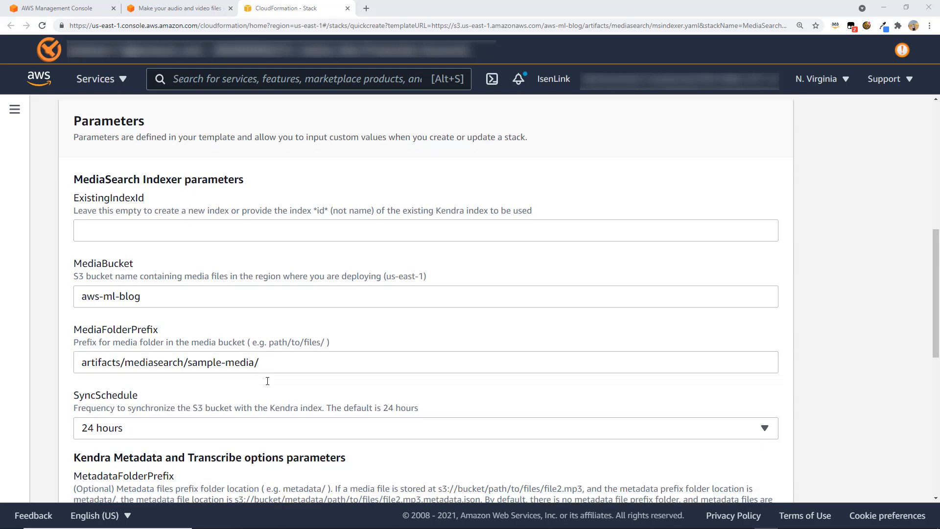
{"action": "scroll", "scroll_direction": "down", "scroll_amount": 3}
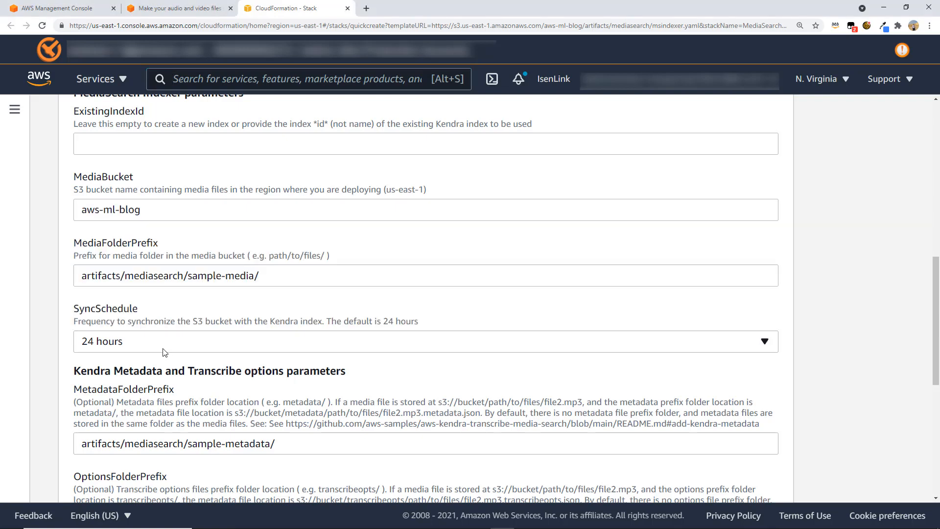
{"action": "scroll", "scroll_direction": "down", "scroll_amount": 3}
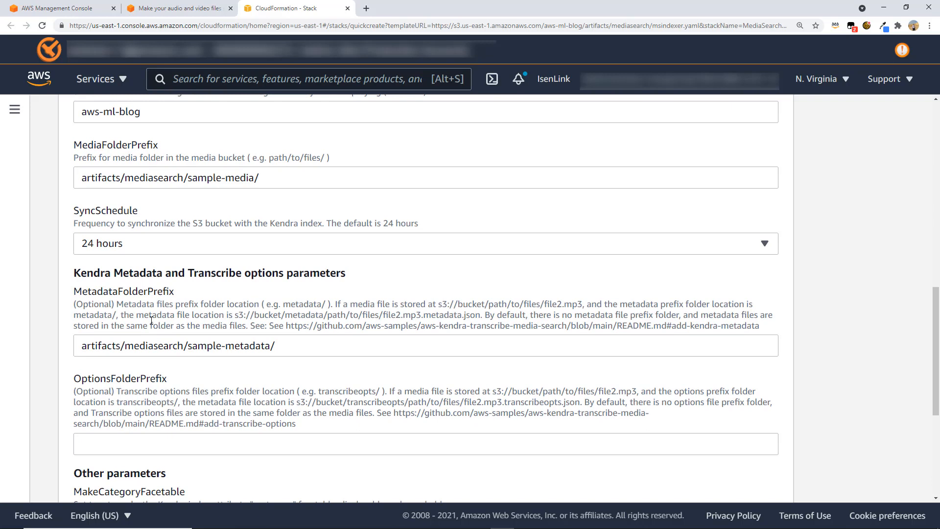
{"action": "mouse_move", "coordinate": [229, 314]}
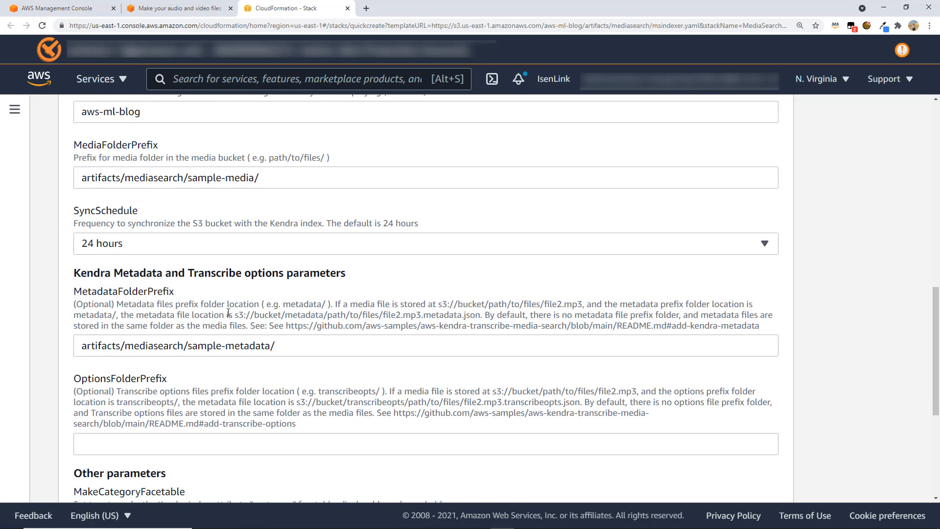
{"action": "mouse_move", "coordinate": [297, 344]}
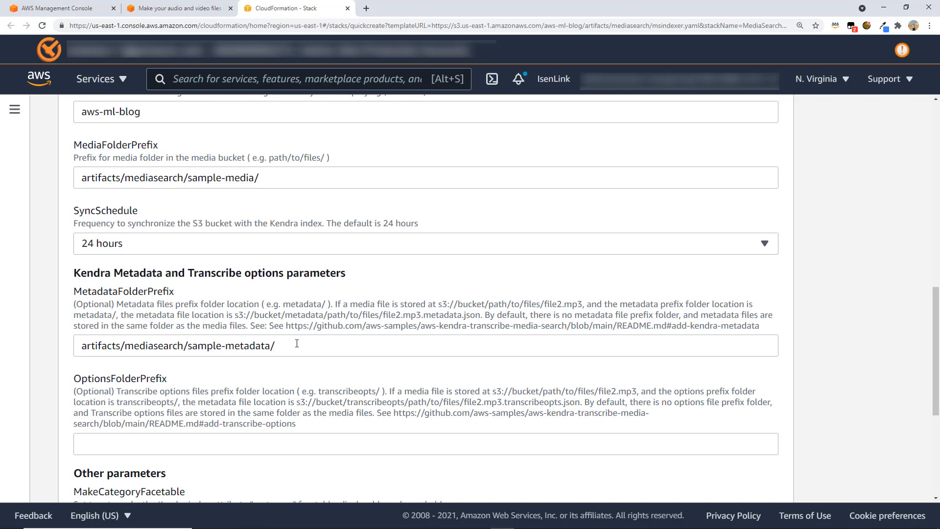
{"action": "left_click", "coordinate": [425, 459]}
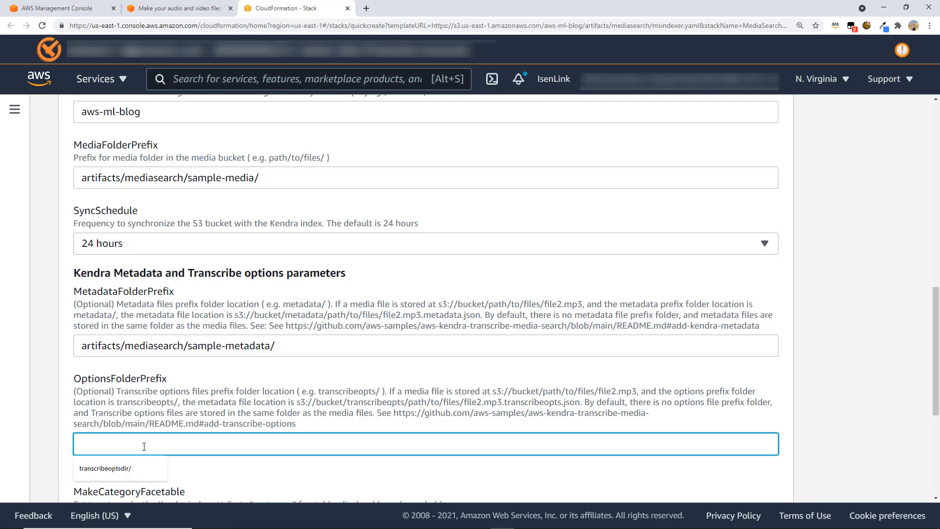
{"action": "left_click", "coordinate": [279, 448]}
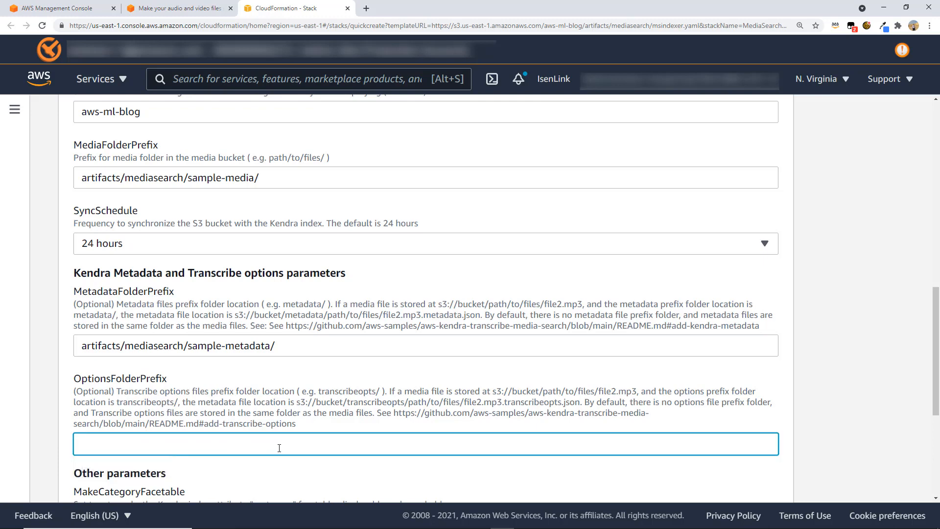
{"action": "scroll", "scroll_direction": "down", "scroll_amount": 3}
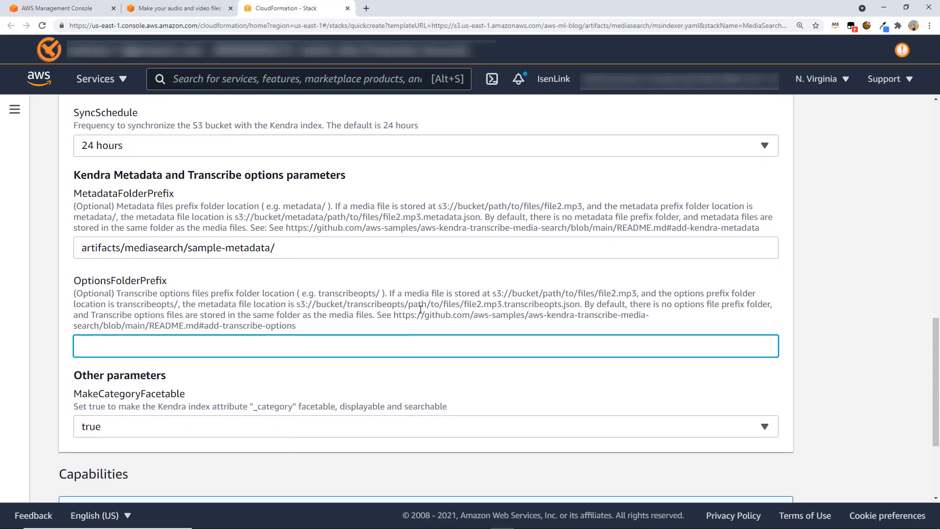
{"action": "scroll", "scroll_direction": "down", "scroll_amount": 3}
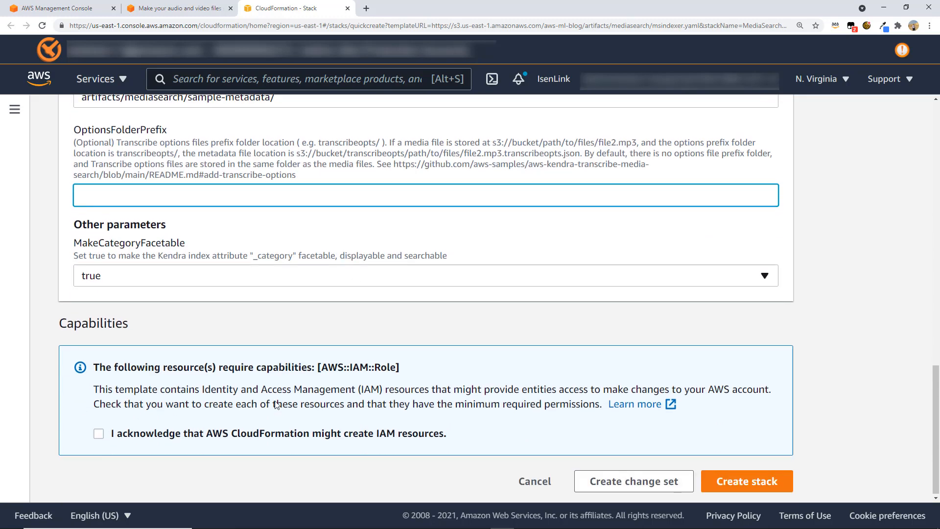
Step: Acknowledge IAM resource creation and create the MediaSearch-Indexer stack
{"action": "left_click", "coordinate": [98, 432]}
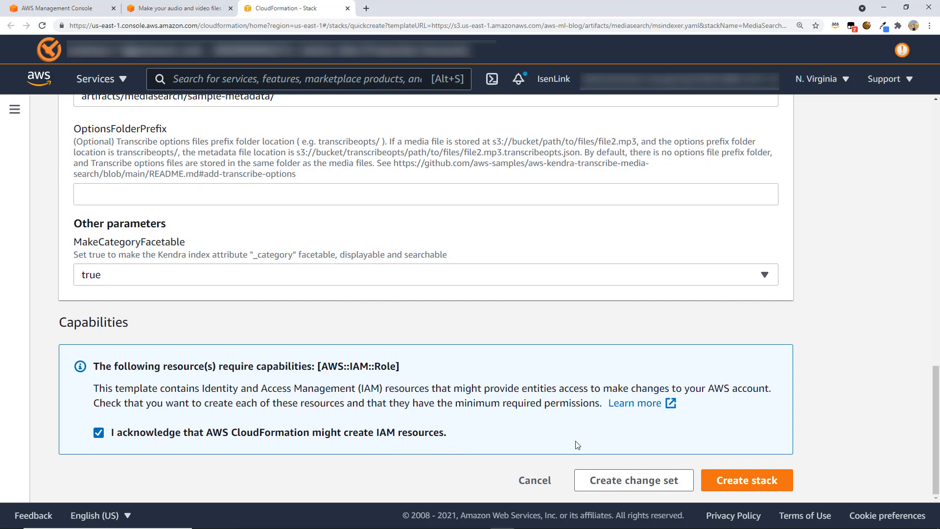
{"action": "mouse_move", "coordinate": [747, 484]}
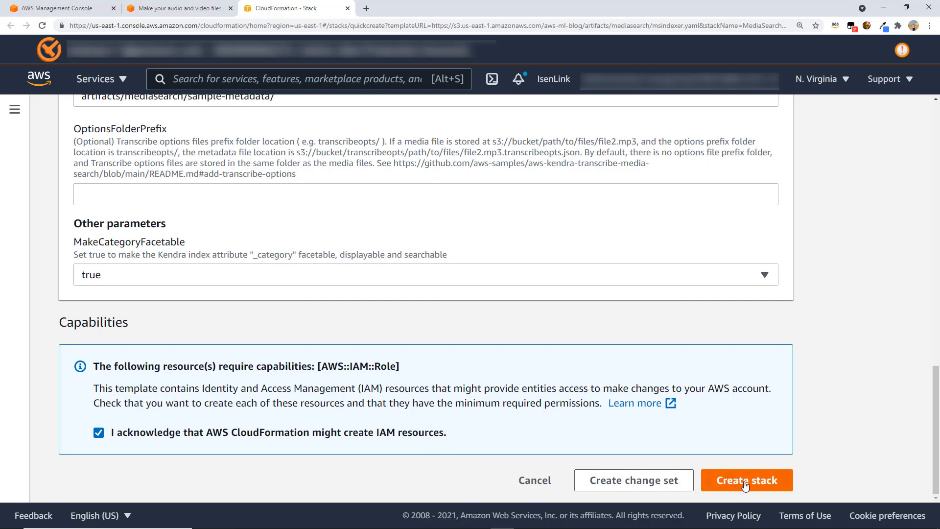
{"action": "left_click", "coordinate": [746, 480]}
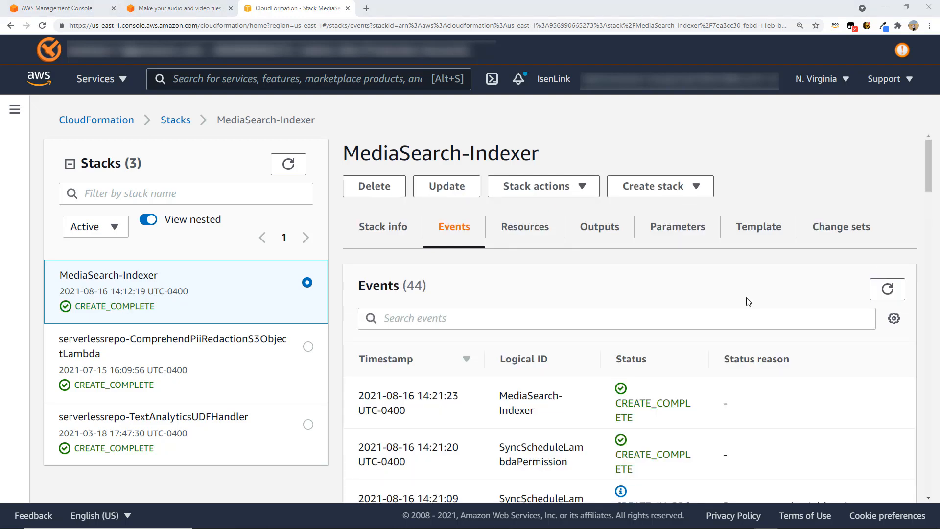
{"action": "mouse_move", "coordinate": [80, 287]}
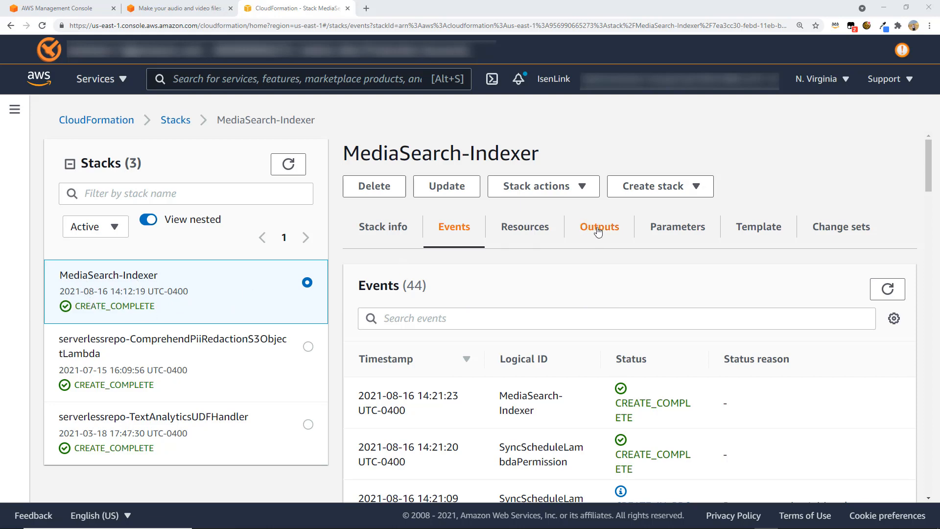
Step: Select the KendraIndexId from the indexer stack's Outputs and return to the blog post
{"action": "left_click", "coordinate": [599, 226]}
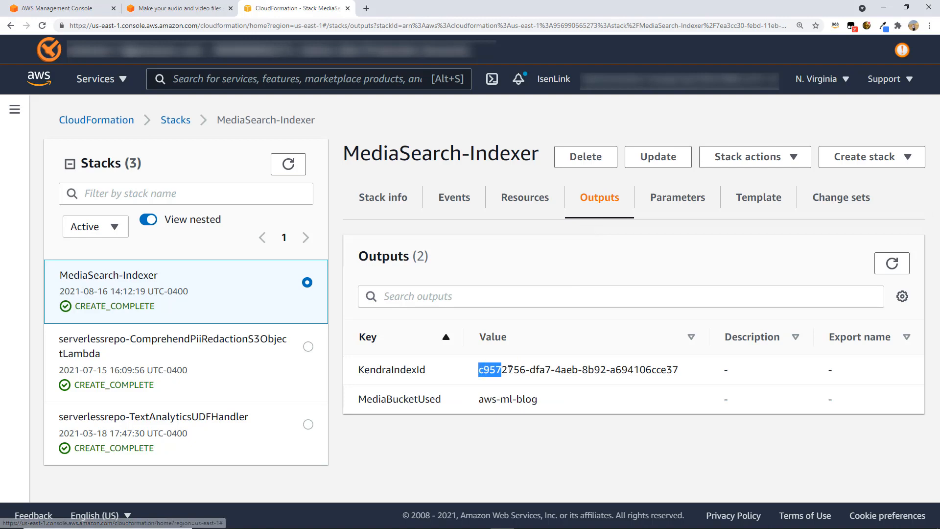
{"action": "left_click_drag", "start_coordinate": [480, 369], "coordinate": [677, 369]}
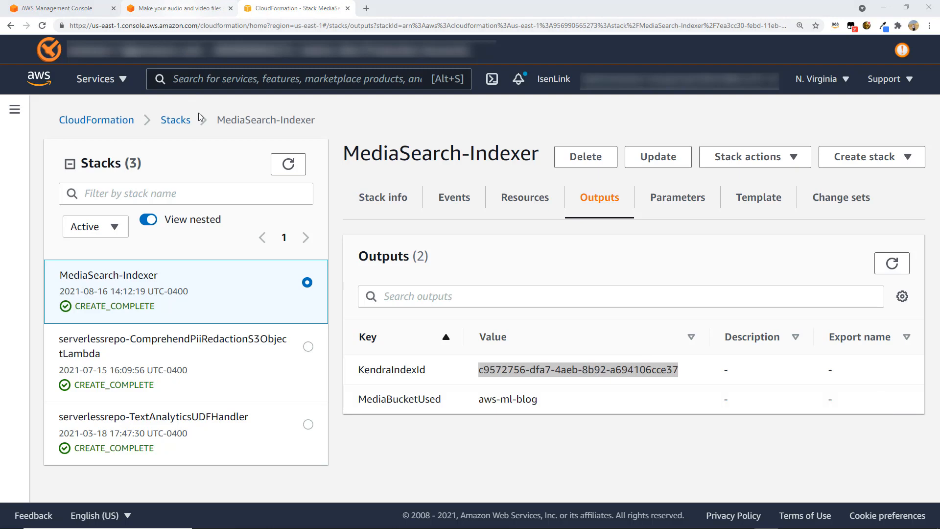
{"action": "left_click", "coordinate": [182, 8]}
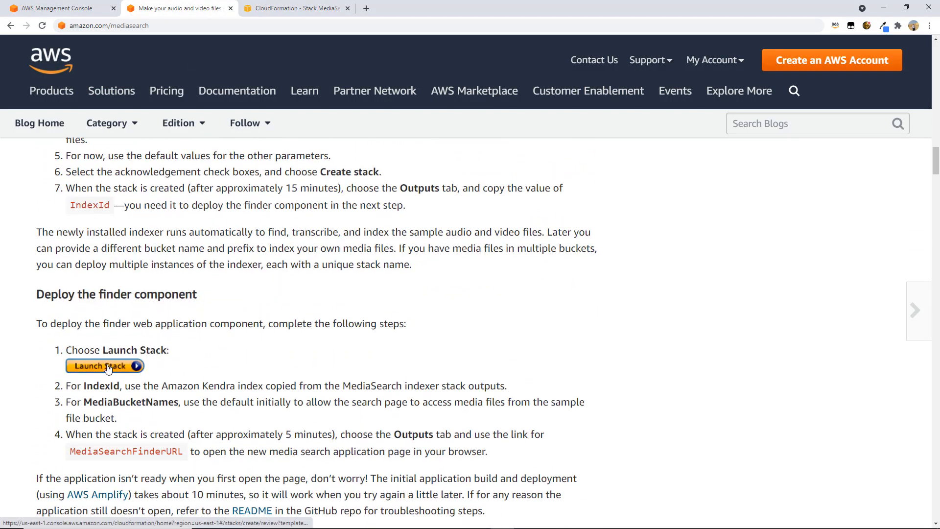
Step: Launch the finder component's stack from the blog's 'Deploy the finder component' section
{"action": "left_click", "coordinate": [105, 366]}
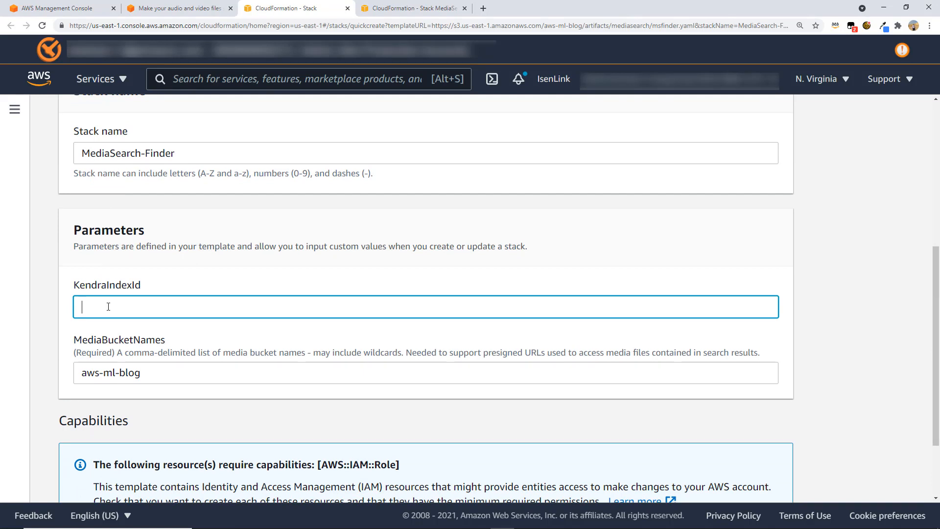
Step: Enter KendraIndexId c9572756-dfa7-4aeb-8b92-a694106cce37, acknowledge IAM resources, and create MediaSearch-Finder
{"action": "type", "text": "c9572756-dfa7-4aeb-8b92-a694106cce37"}
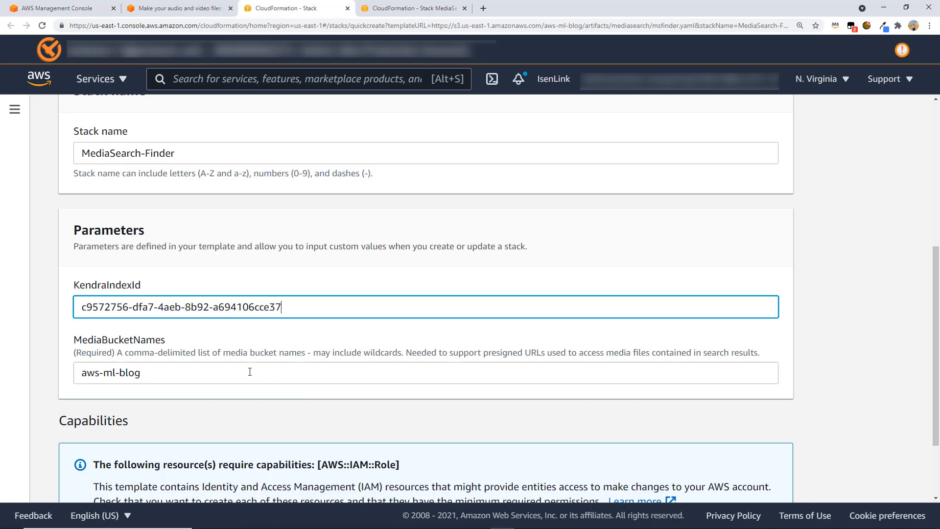
{"action": "scroll", "scroll_direction": "down", "scroll_amount": 3}
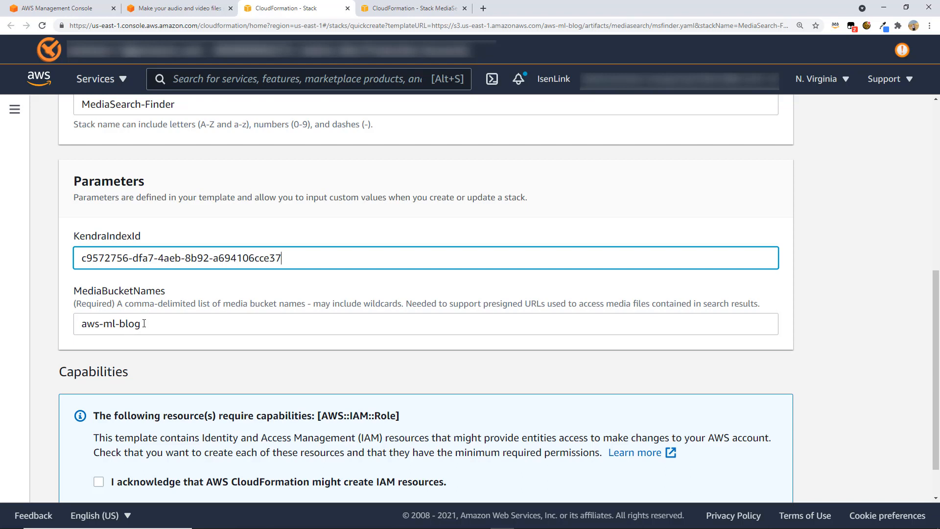
{"action": "scroll", "scroll_direction": "down", "scroll_amount": 3}
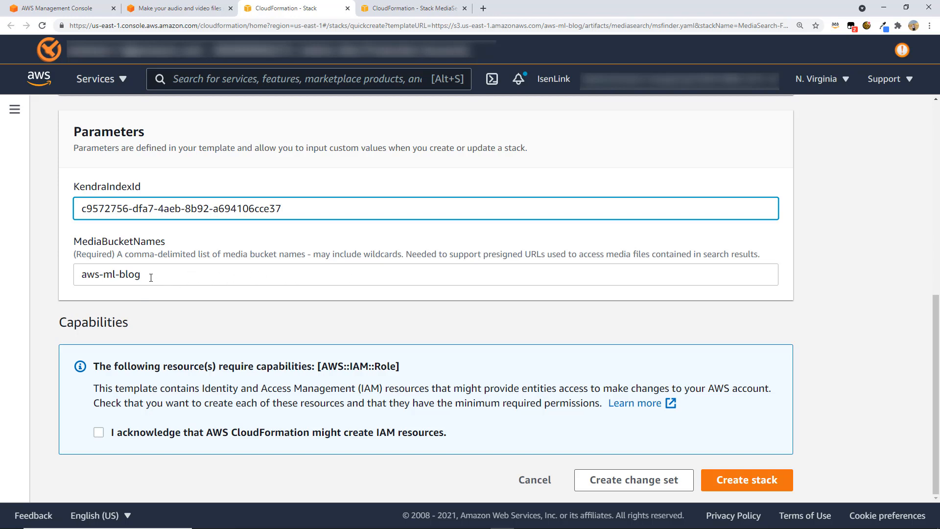
{"action": "mouse_move", "coordinate": [162, 276]}
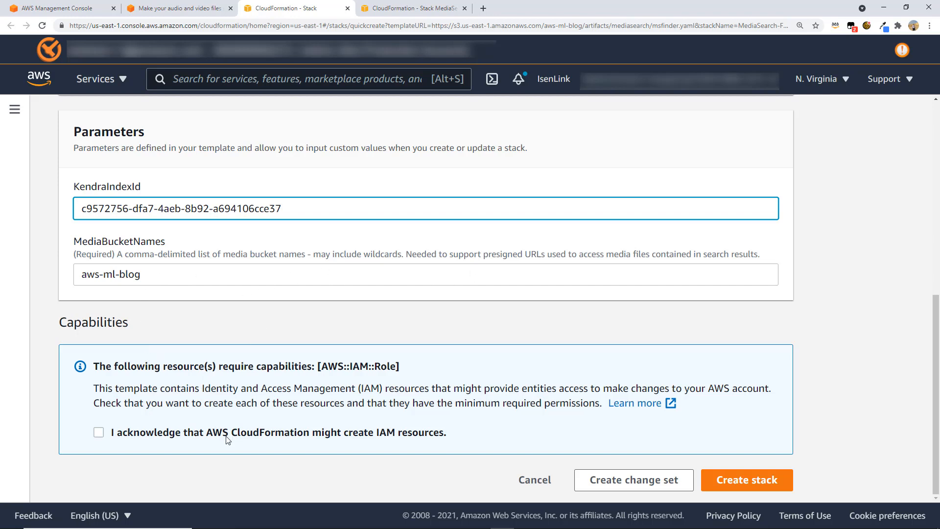
{"action": "left_click", "coordinate": [98, 432]}
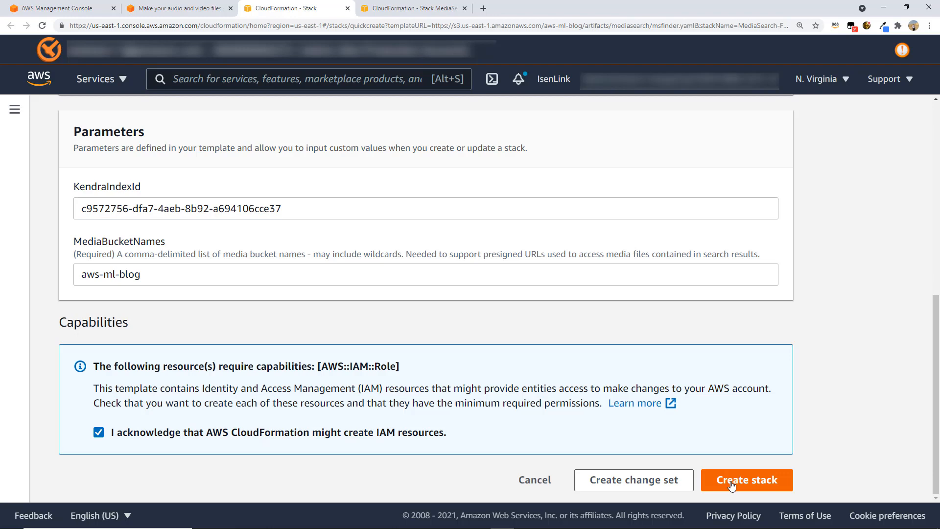
{"action": "left_click", "coordinate": [747, 480]}
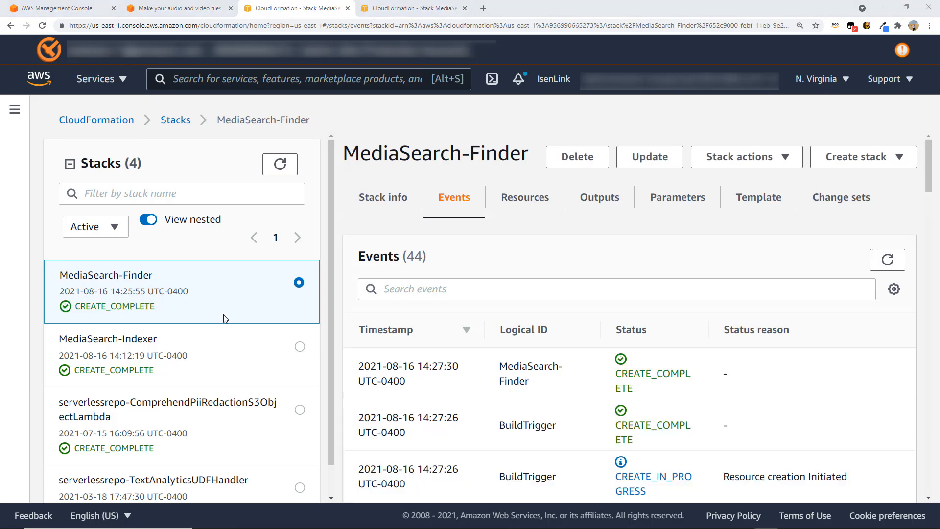
{"action": "mouse_move", "coordinate": [512, 224]}
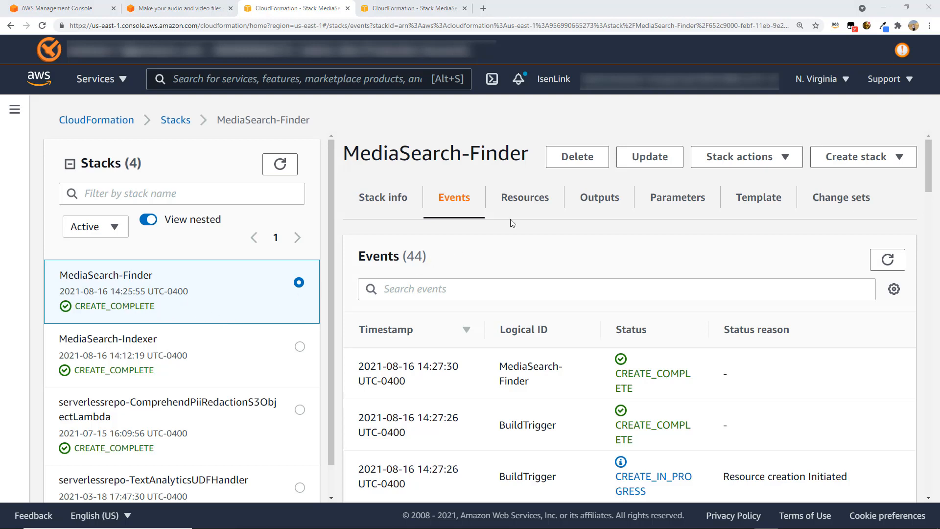
Step: Show the MediaSearch-Finder stack's Outputs with the MediaSearchFinderURL amplifyapp link
{"action": "left_click", "coordinate": [599, 197]}
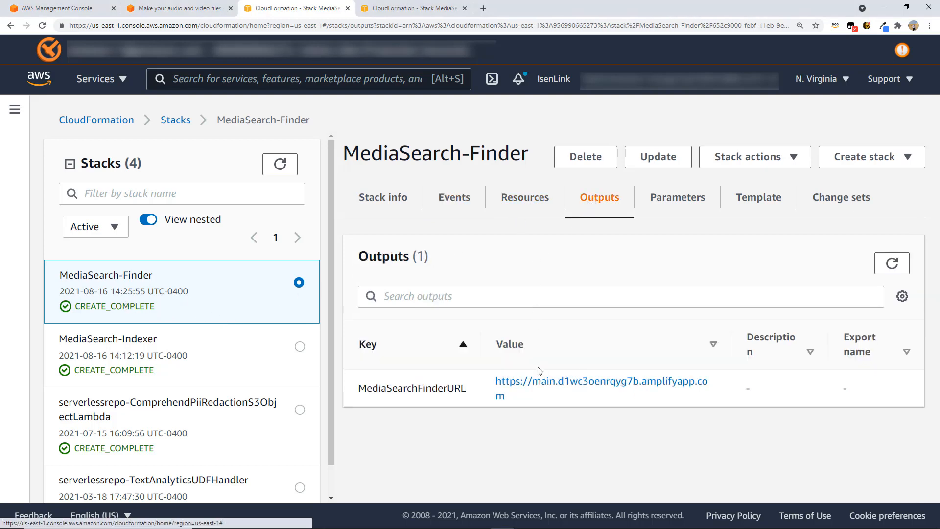
{"action": "mouse_move", "coordinate": [530, 388]}
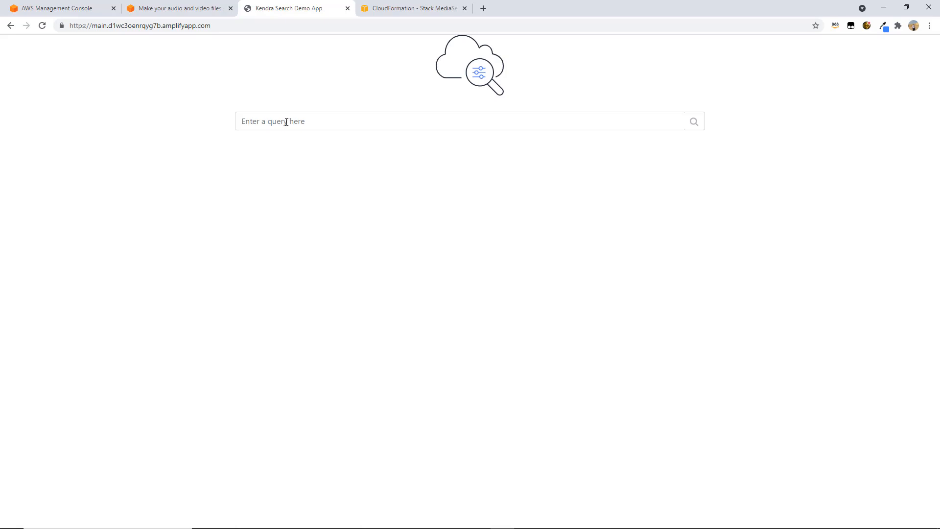
Step: Search "What's an interface VPC Endpoint?" and play the suggested answer video
{"action": "type", "text": "What's an interface VPC Endpoint?"}
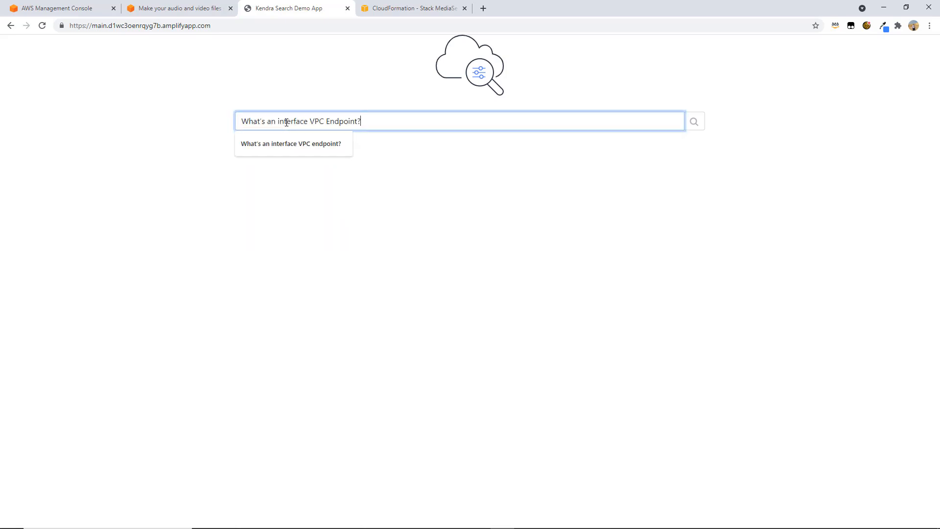
{"action": "mouse_move", "coordinate": [387, 125]}
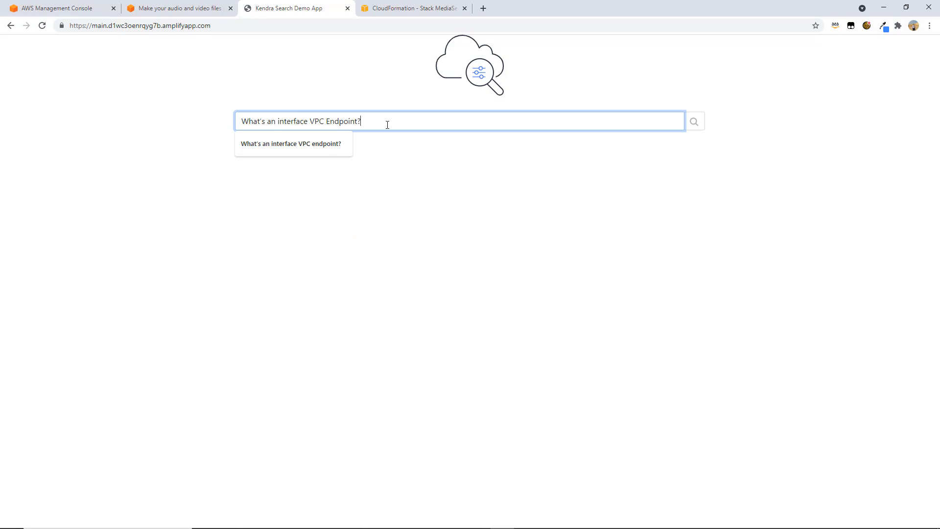
{"action": "left_click", "coordinate": [694, 121]}
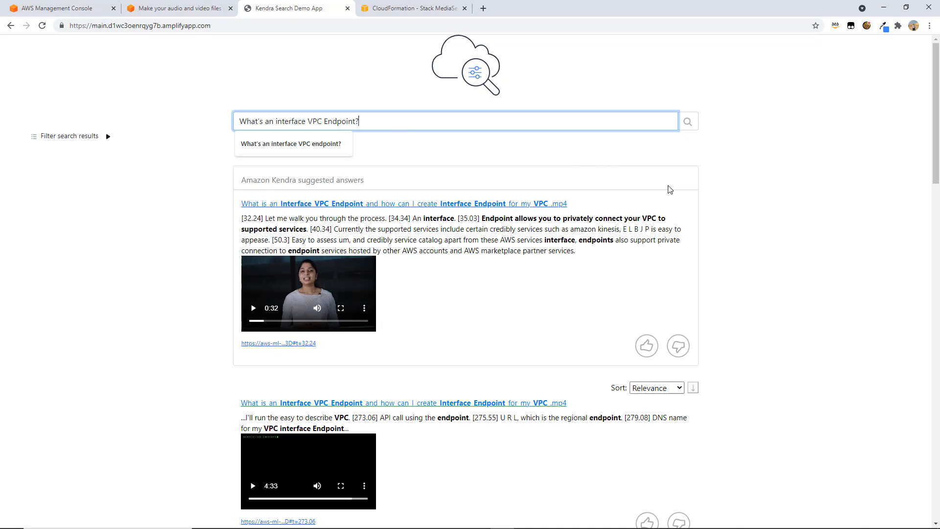
{"action": "mouse_move", "coordinate": [708, 245]}
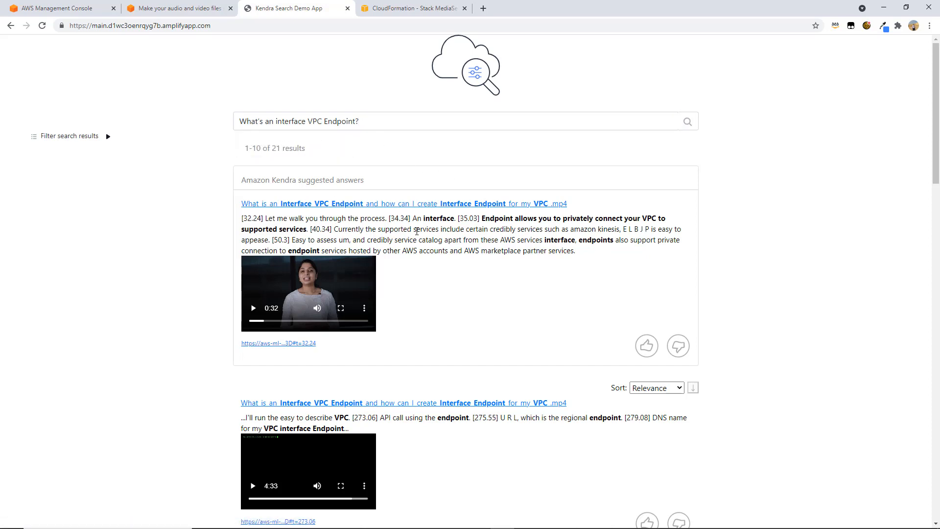
{"action": "mouse_move", "coordinate": [362, 293]}
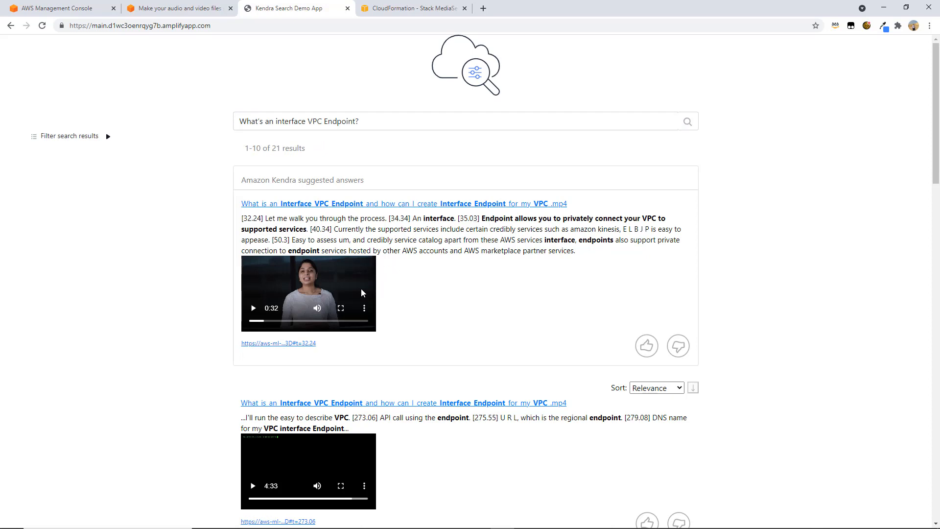
{"action": "mouse_move", "coordinate": [356, 287]}
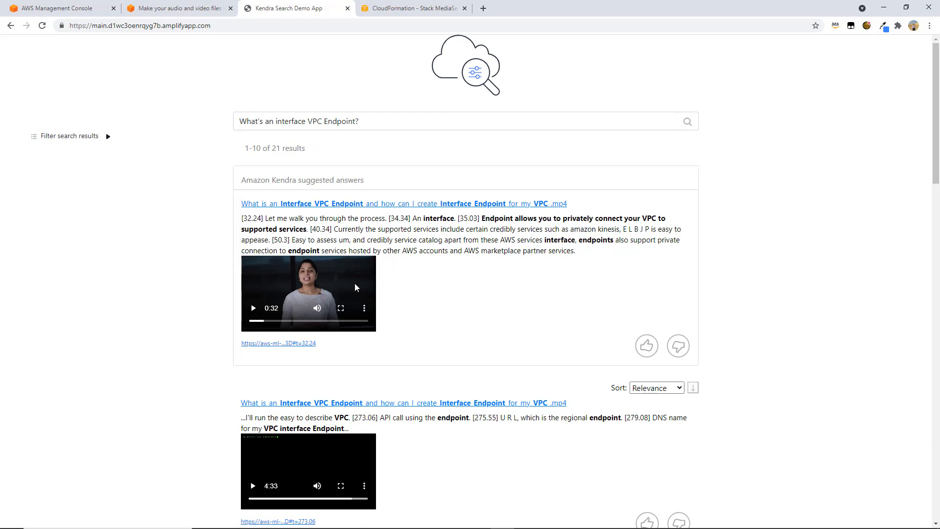
{"action": "mouse_move", "coordinate": [253, 310]}
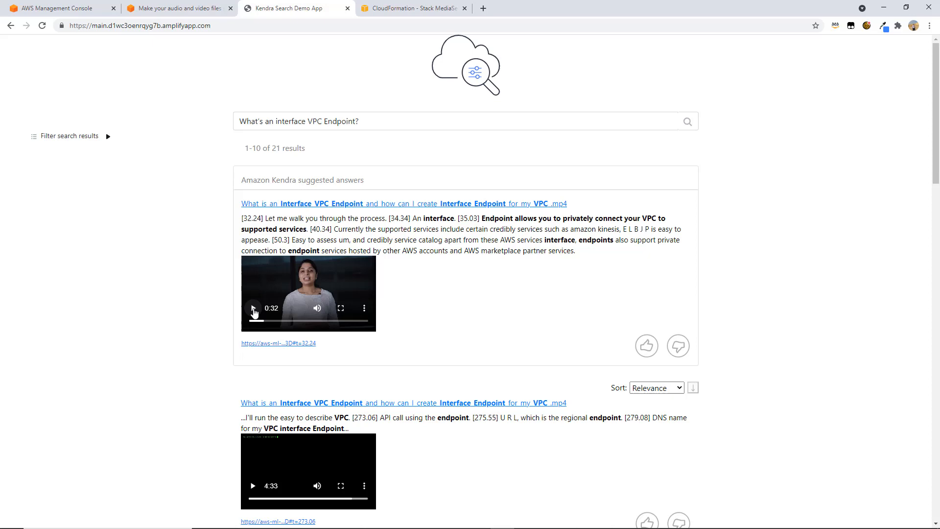
{"action": "left_click", "coordinate": [253, 308]}
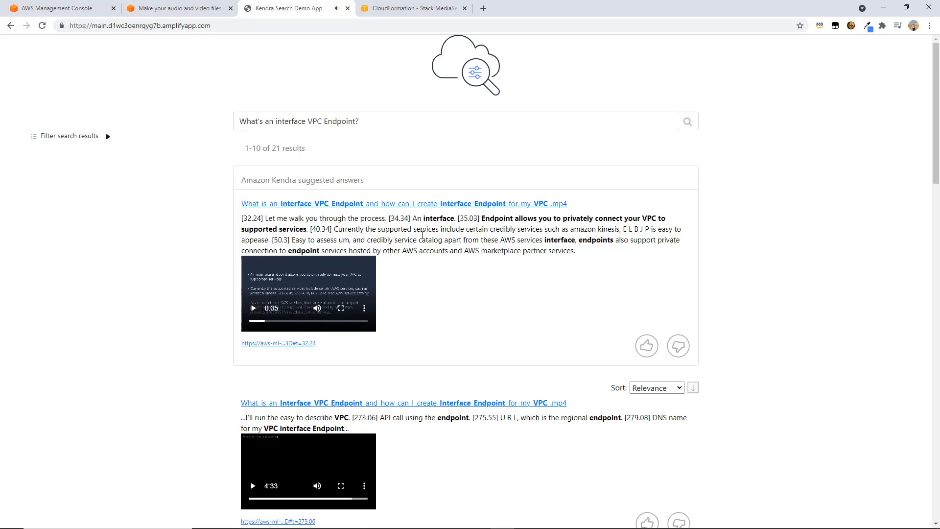
{"action": "mouse_move", "coordinate": [495, 252]}
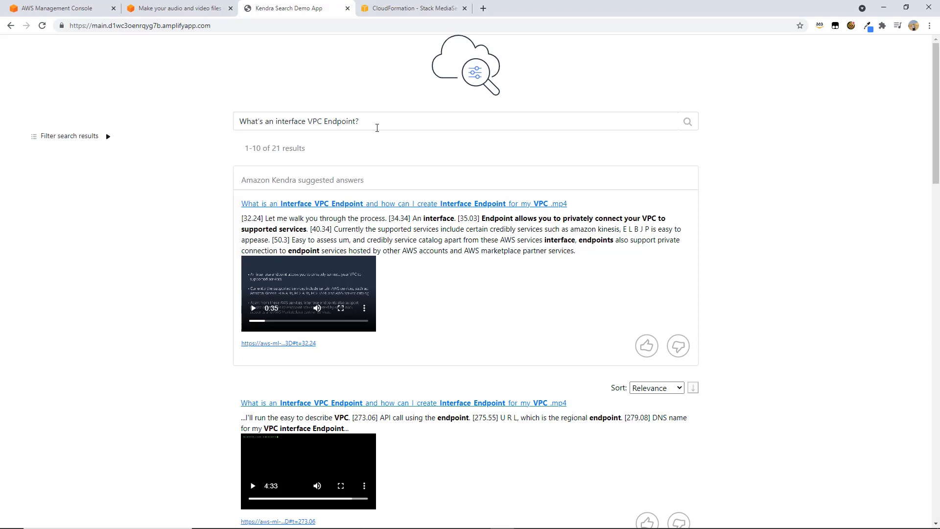
{"action": "scroll", "scroll_direction": "down", "scroll_amount": 3}
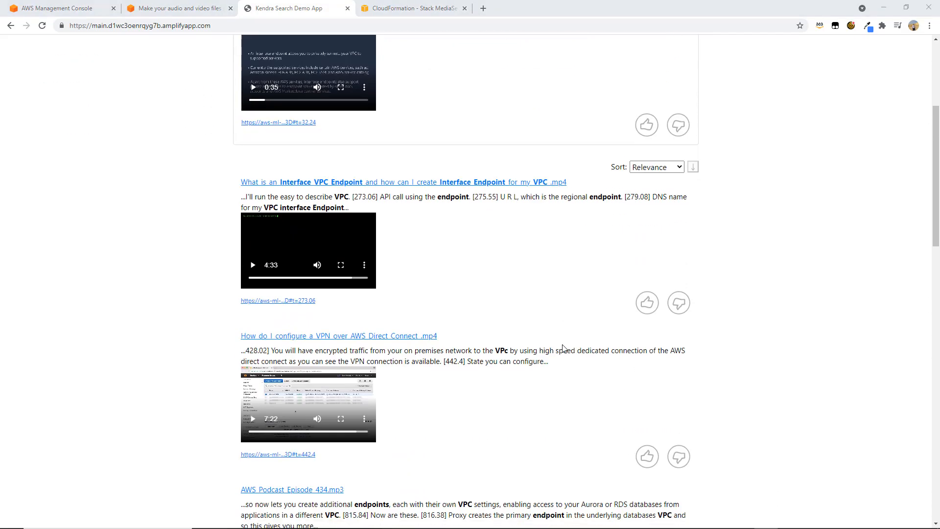
Step: Play the AWS Podcast Episode 434 audio result from 13:35, then pause it
{"action": "scroll", "scroll_direction": "down", "scroll_amount": 3}
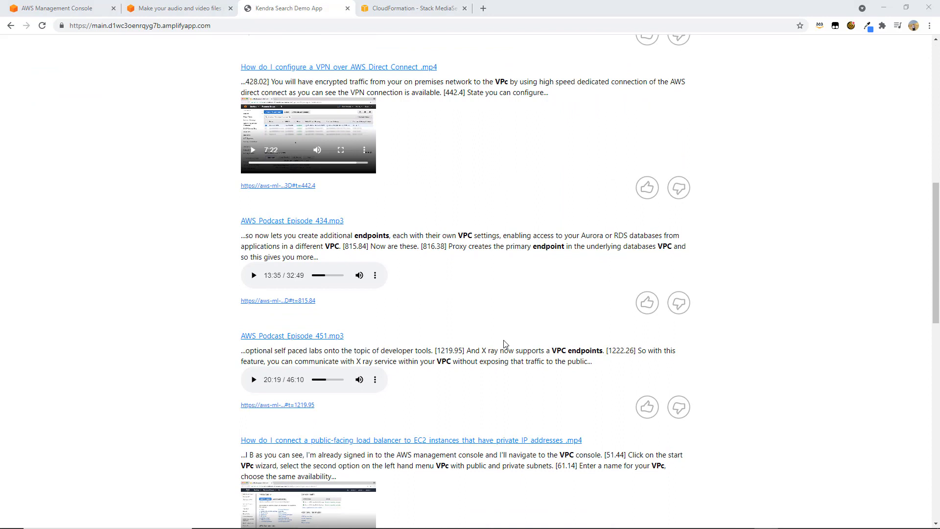
{"action": "mouse_move", "coordinate": [254, 275]}
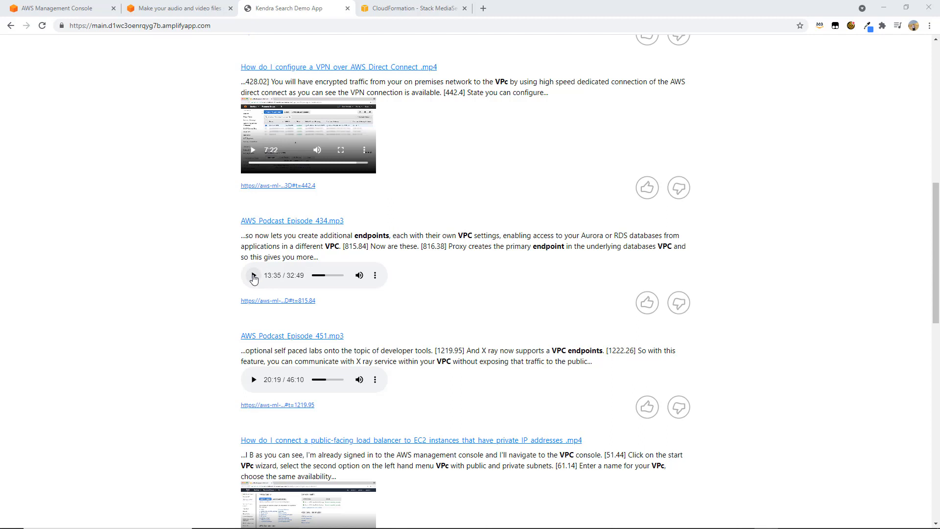
{"action": "left_click", "coordinate": [253, 275]}
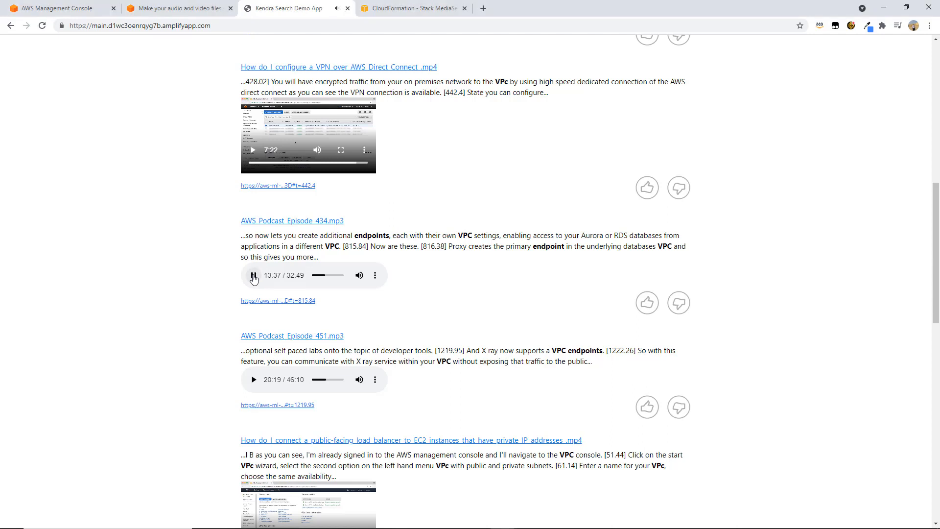
{"action": "left_click", "coordinate": [254, 275]}
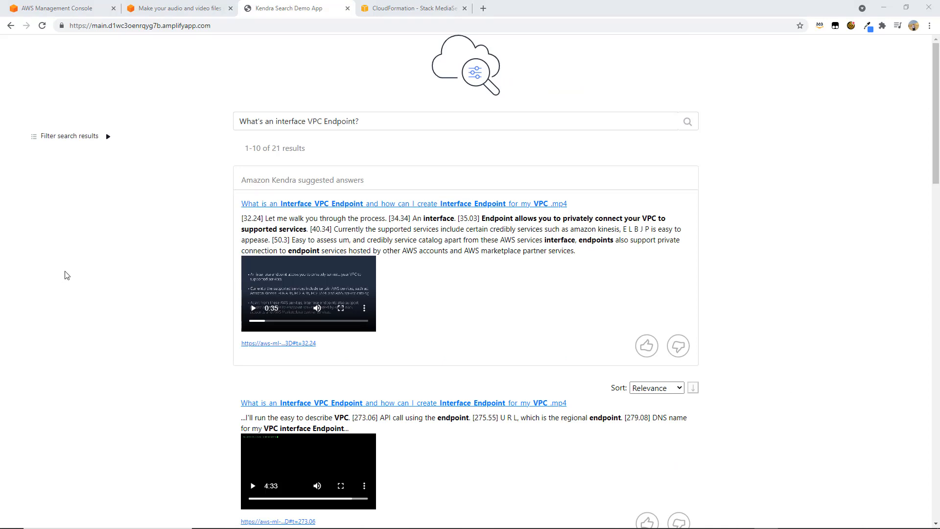
{"action": "mouse_move", "coordinate": [109, 142]}
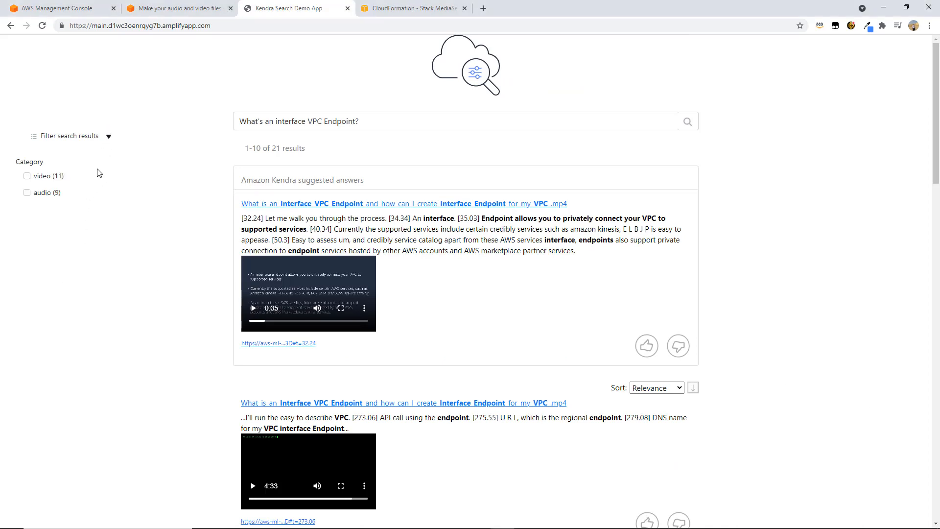
{"action": "mouse_move", "coordinate": [37, 195]}
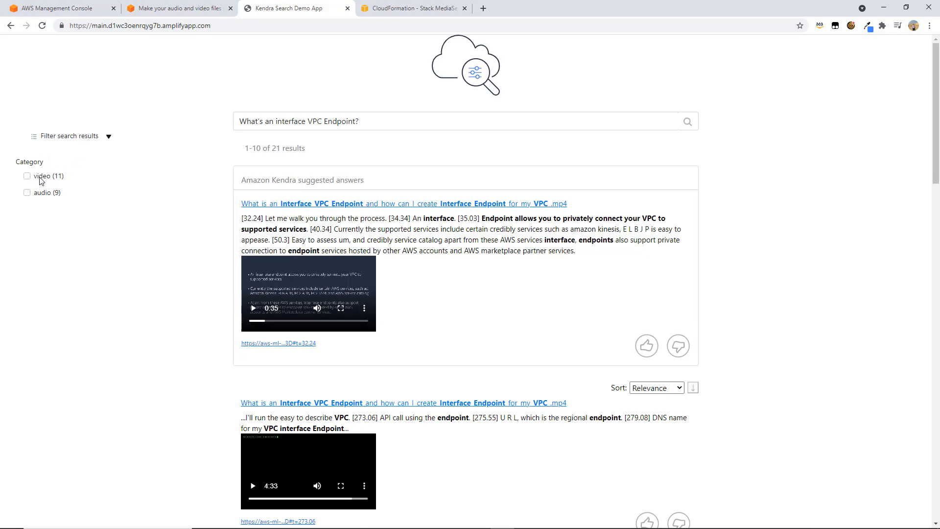
{"action": "mouse_move", "coordinate": [50, 181]}
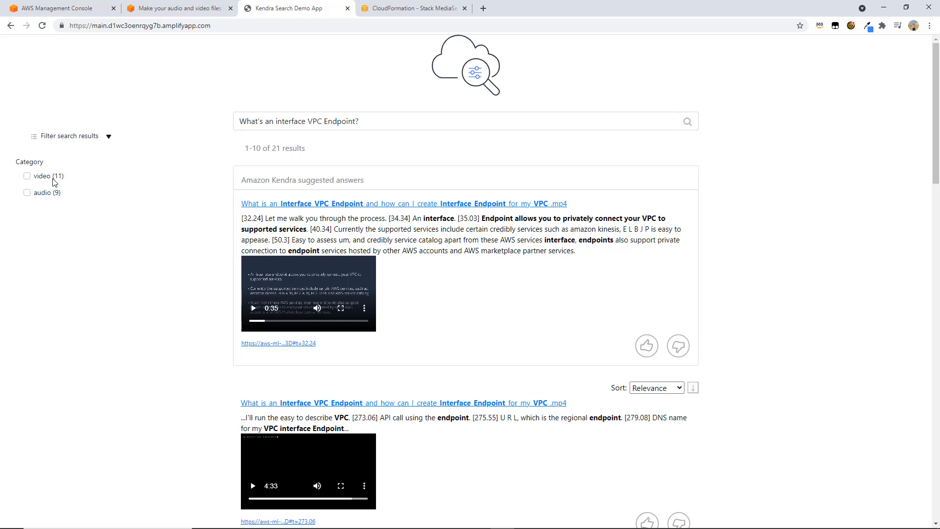
{"action": "mouse_move", "coordinate": [44, 198]}
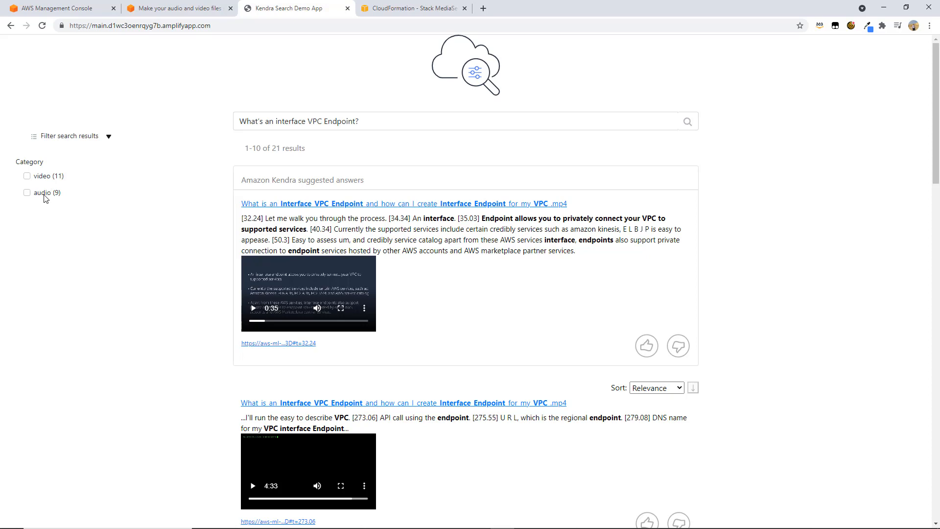
{"action": "mouse_move", "coordinate": [22, 181]}
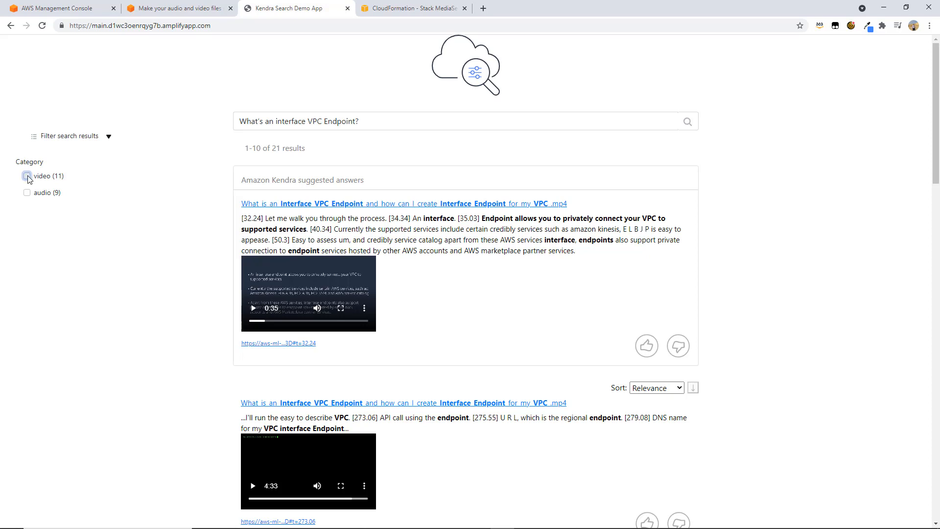
Step: Filter the results to the video category, then clear the filter back to 21 results
{"action": "left_click", "coordinate": [27, 176]}
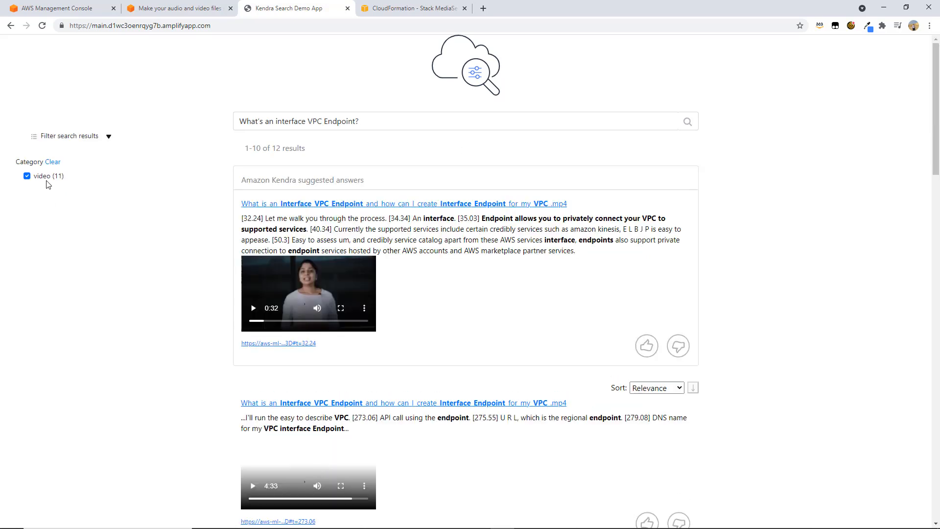
{"action": "left_click", "coordinate": [27, 176]}
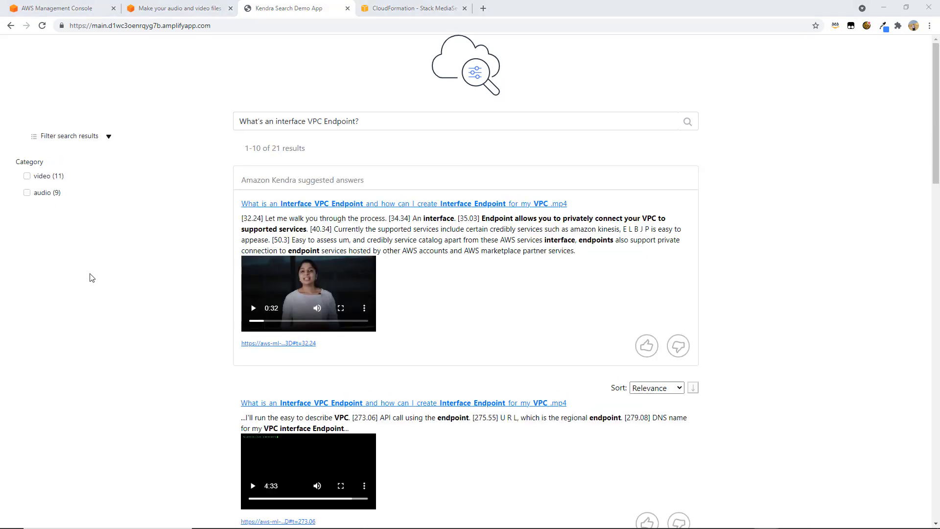
{"action": "mouse_move", "coordinate": [67, 205]}
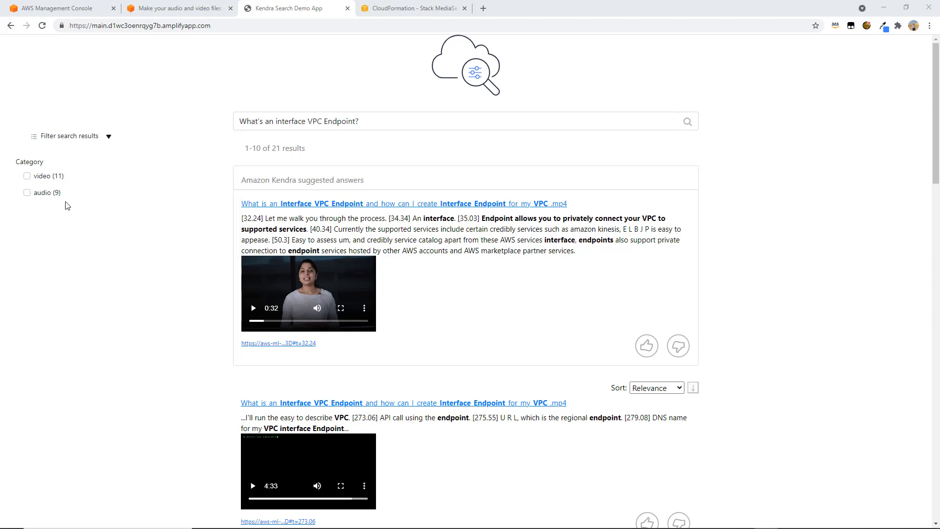
{"action": "mouse_move", "coordinate": [80, 184]}
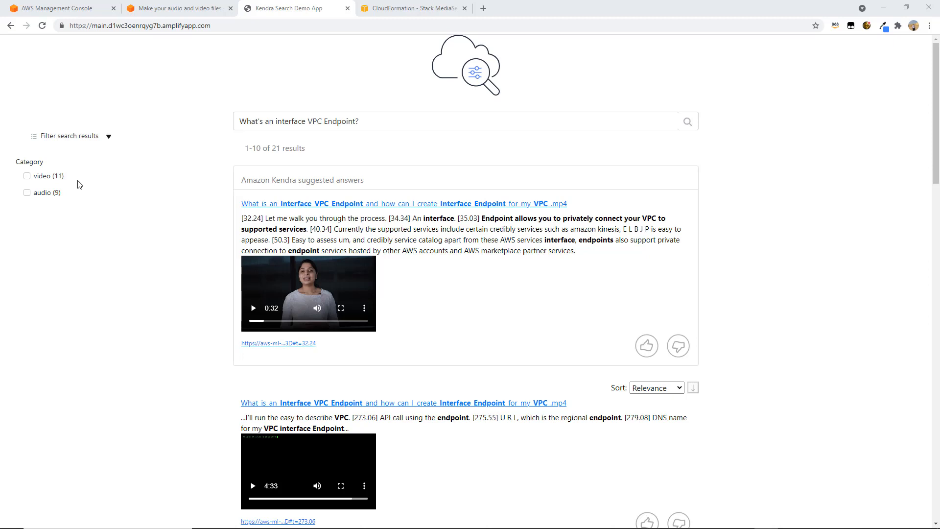
{"action": "mouse_move", "coordinate": [108, 187]}
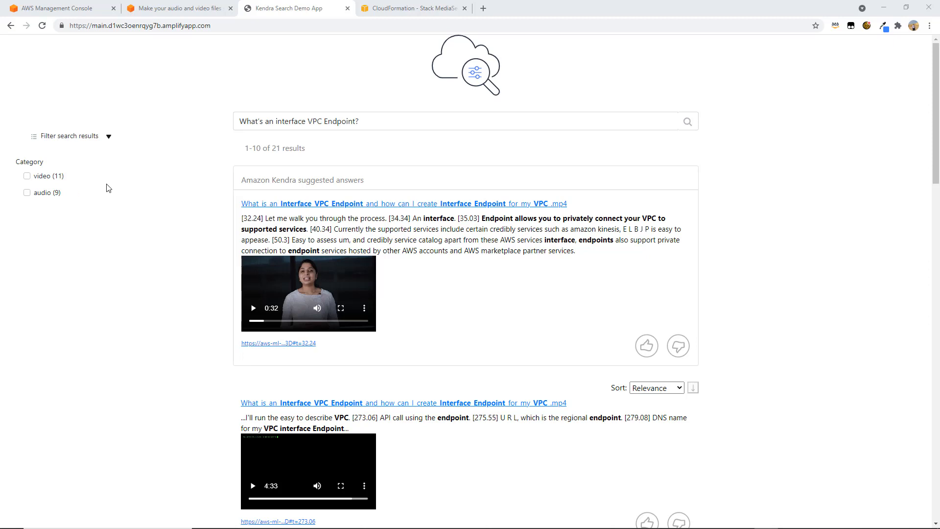
{"action": "mouse_move", "coordinate": [45, 204]}
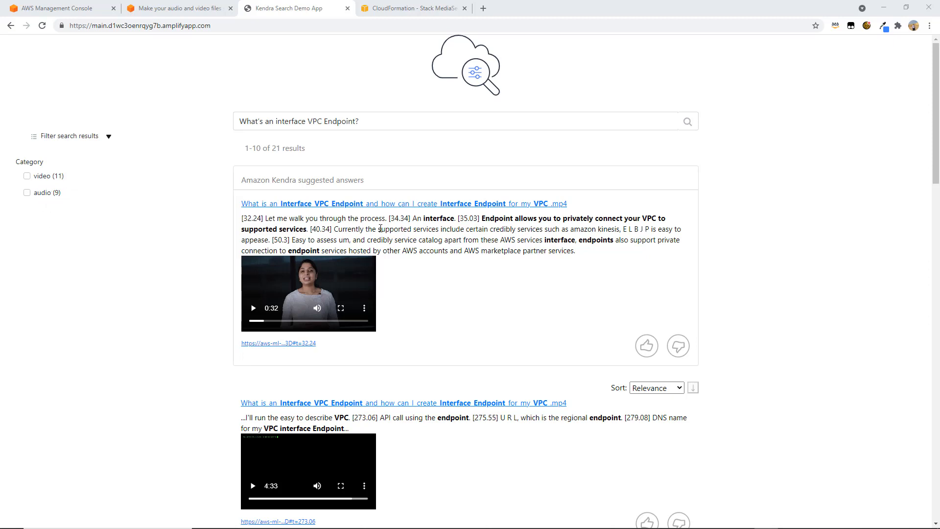
{"action": "mouse_move", "coordinate": [433, 237]}
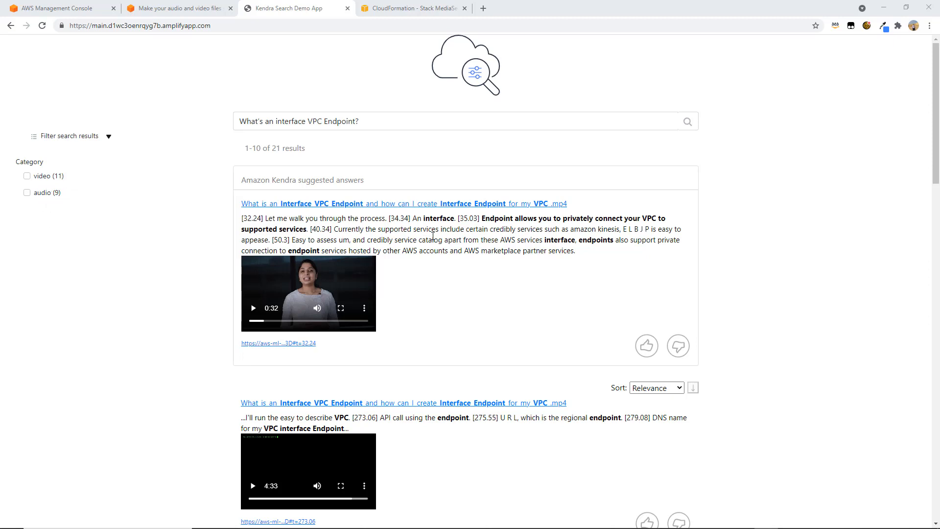